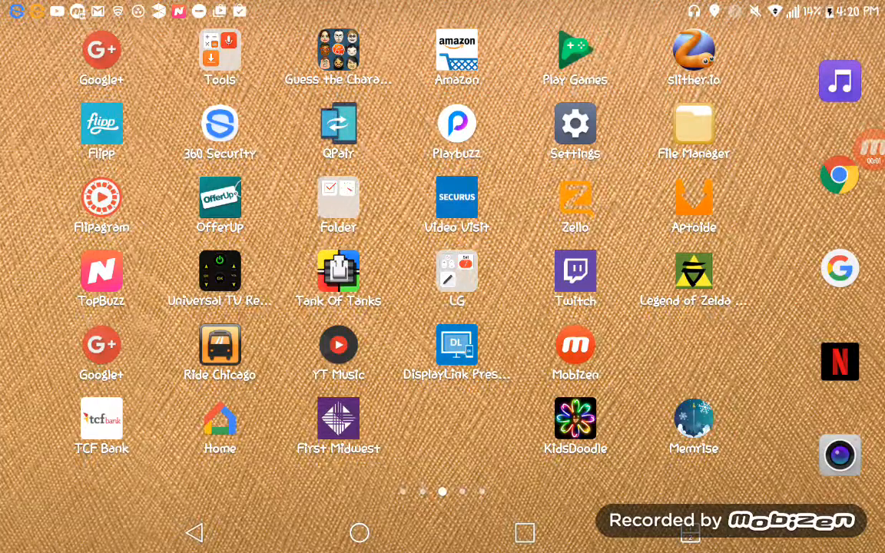
Navigate to Settings > Apps to show the full installed-apps list (Universal TV Remote, Amazon...).
scroll(left, 3)
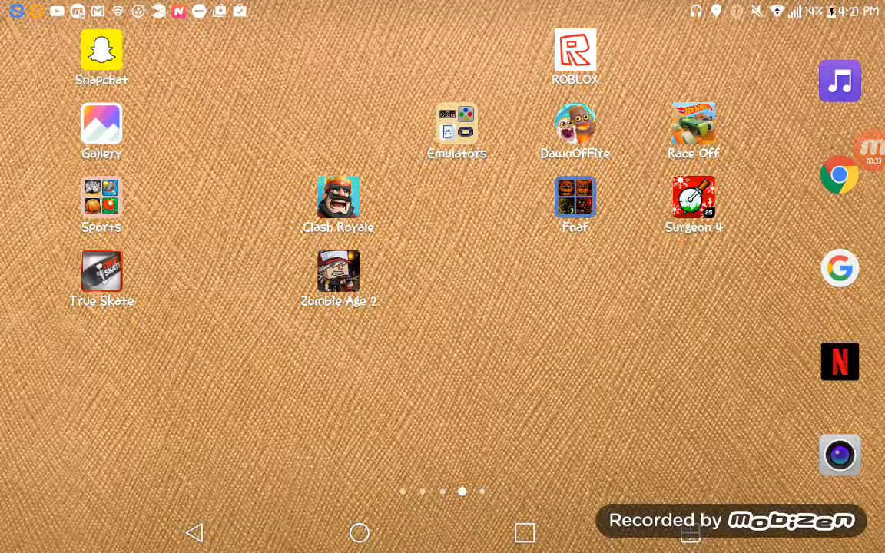
scroll(left, 3)
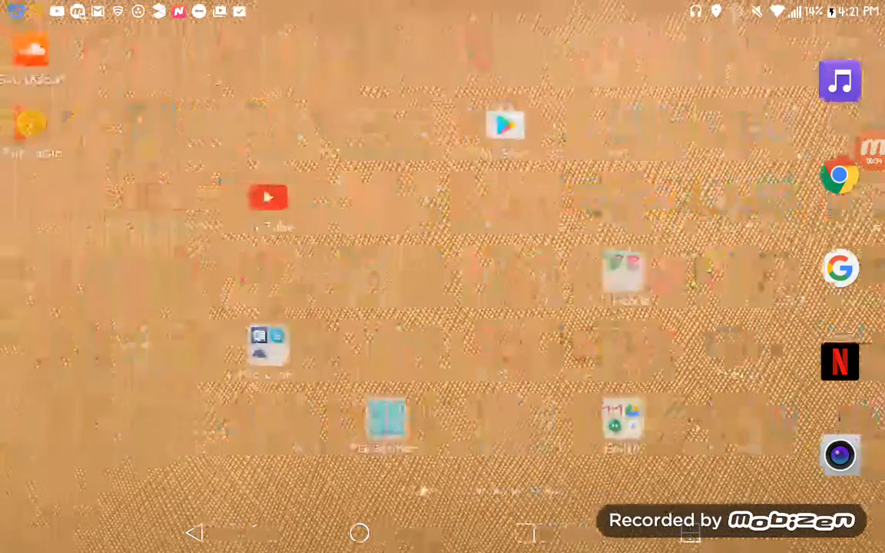
scroll(left, 3)
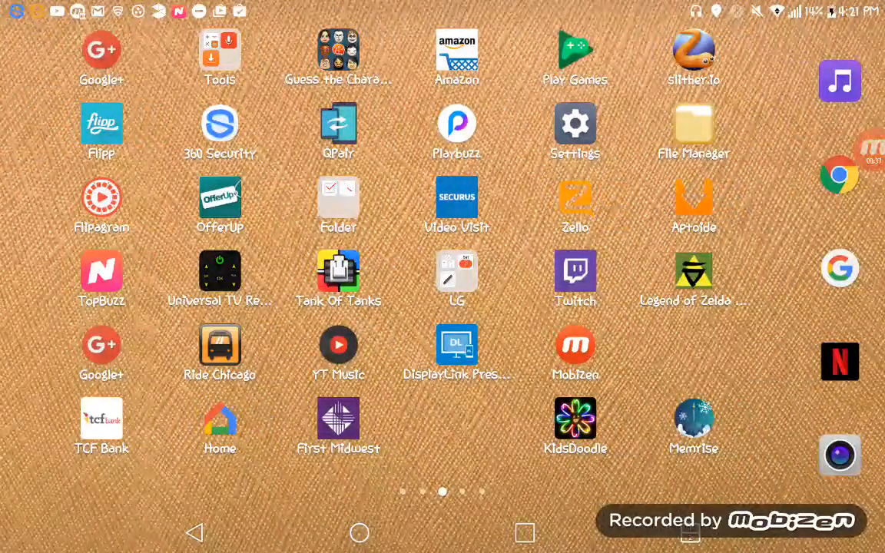
click(575, 123)
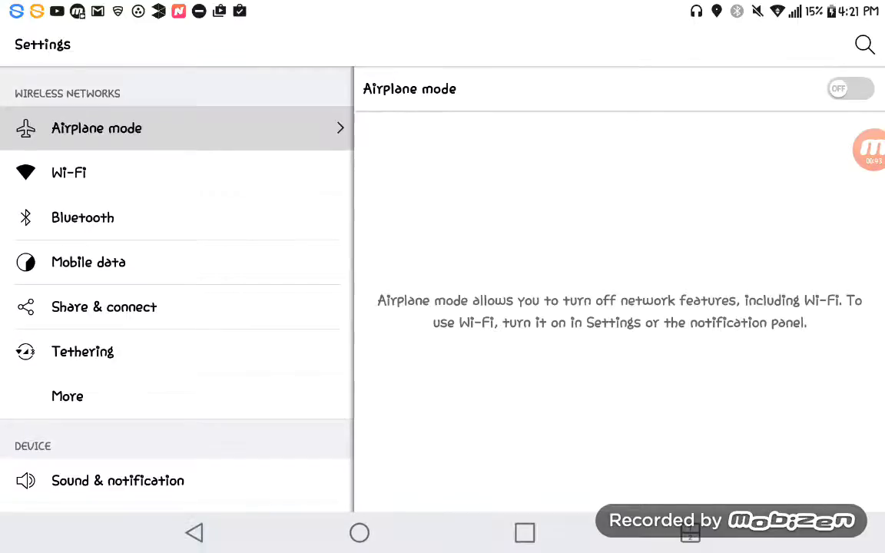
scroll(down, 3)
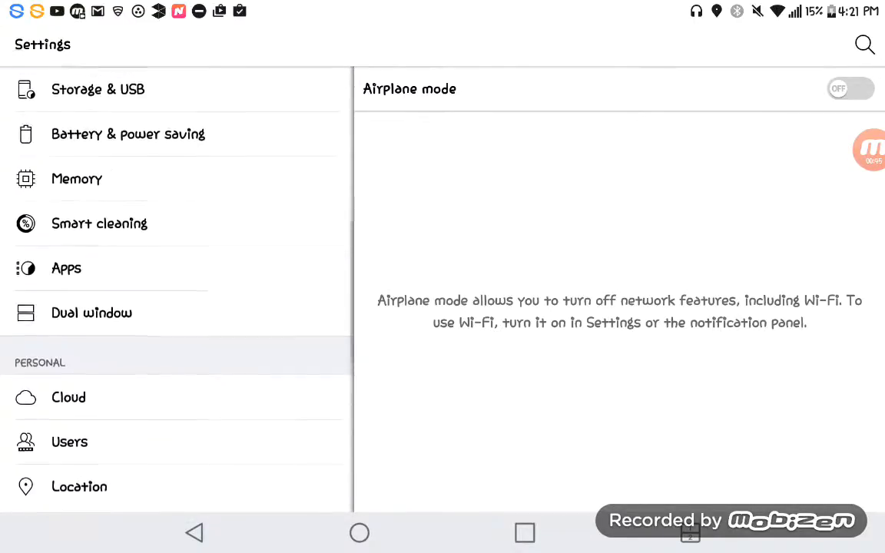
click(66, 267)
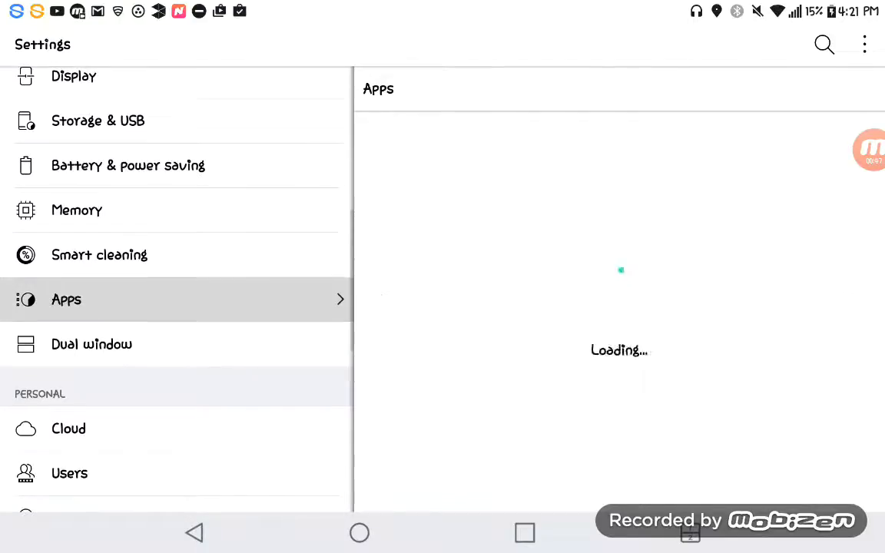
scroll(down, 3)
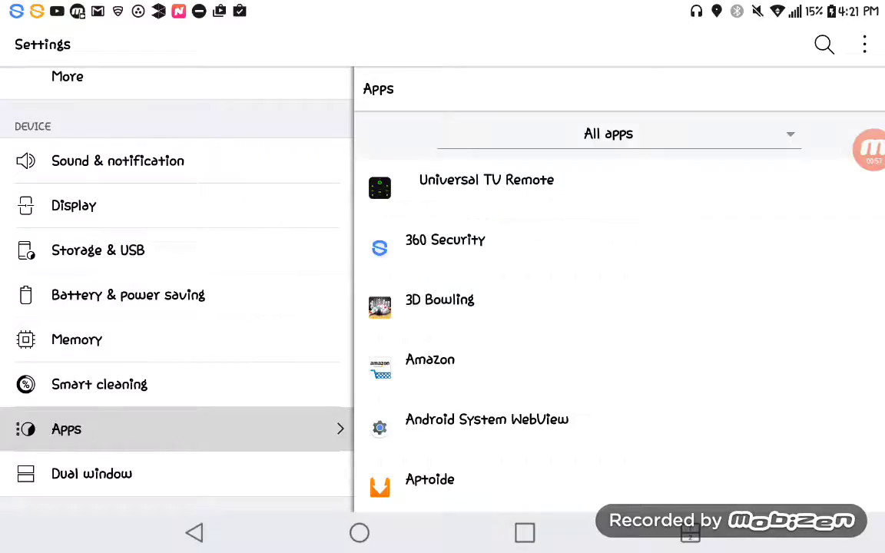
Uninstall Universal TV Remote from its app info page and confirm OK.
click(485, 180)
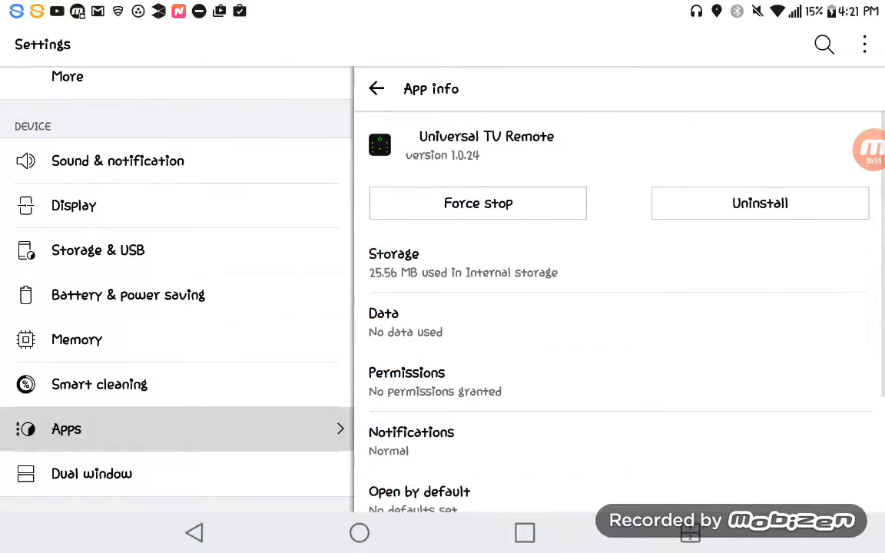
click(759, 202)
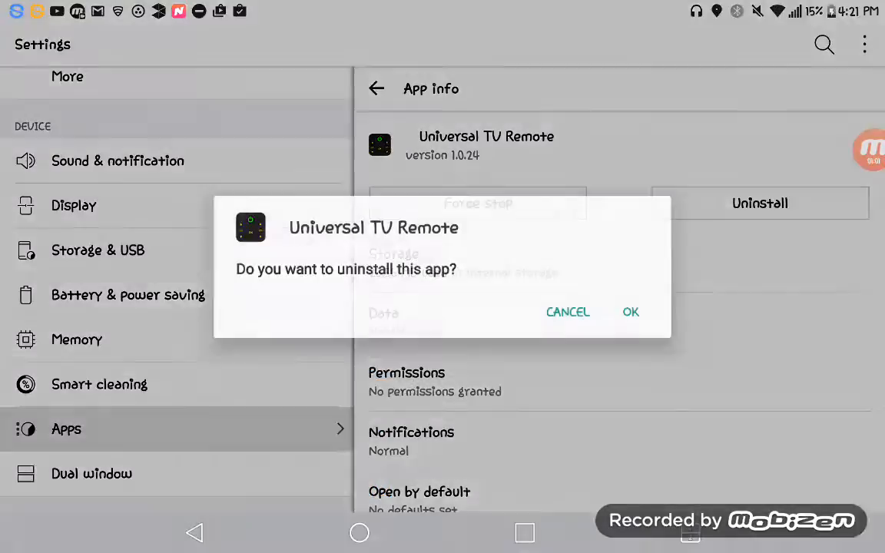
click(630, 312)
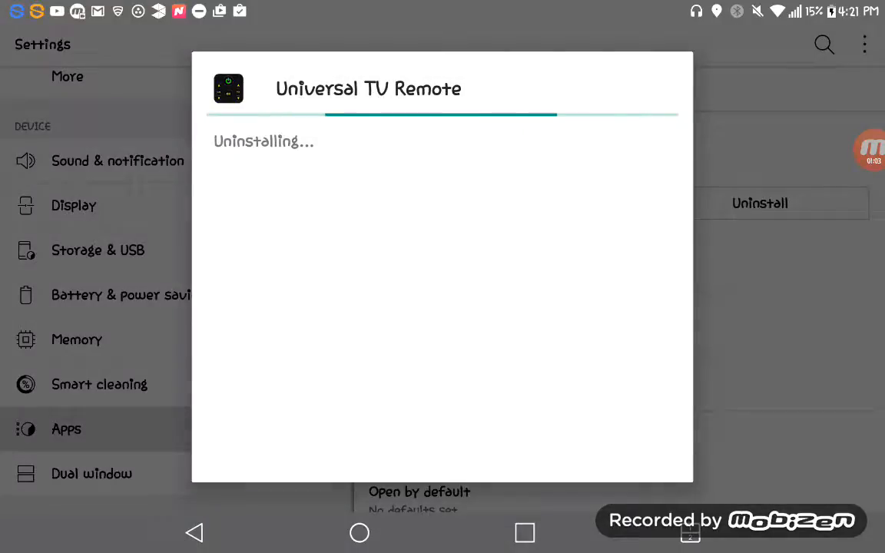
drag(442, 3, 443, 308)
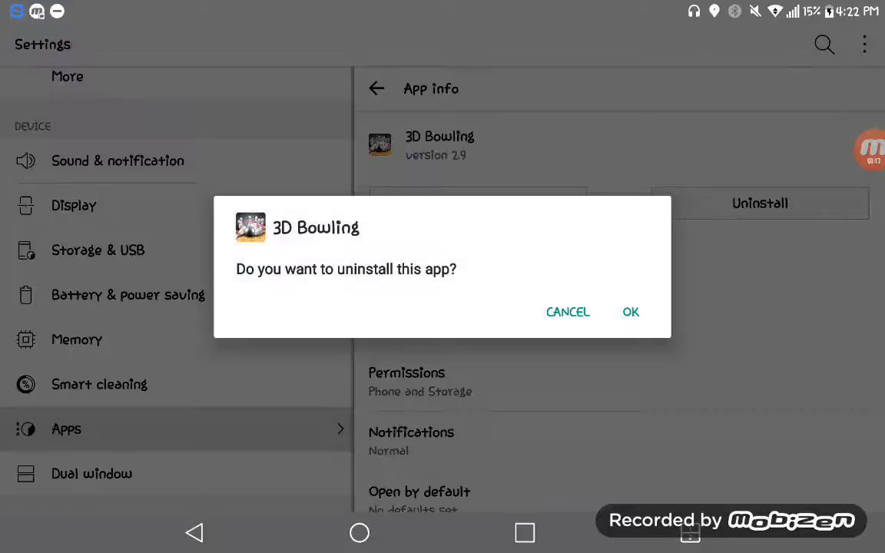
Confirm uninstalling 3D Bowling, return to the list and bring up Basketball Mania's app info.
click(630, 312)
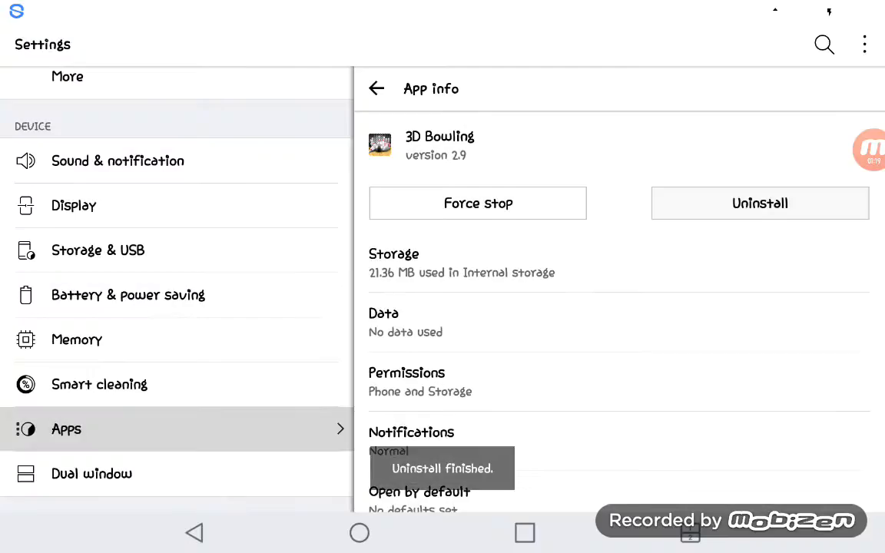
click(376, 88)
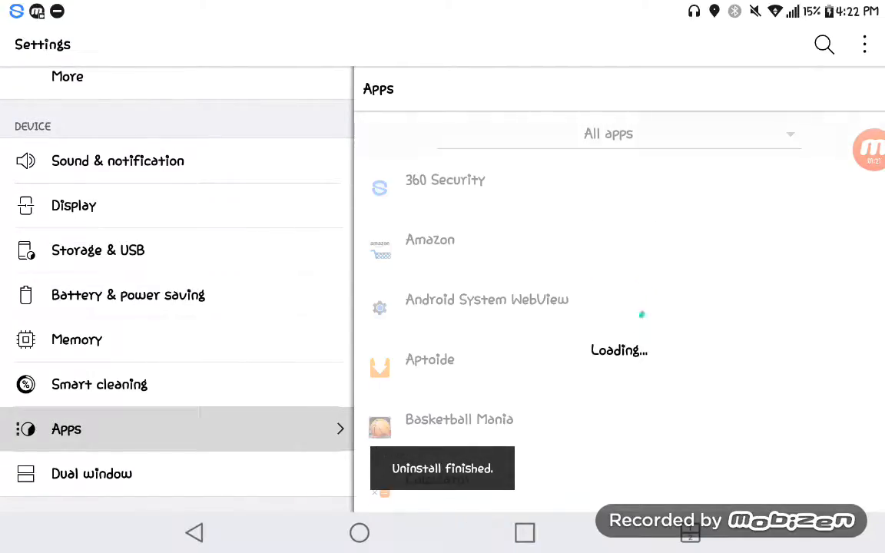
click(458, 419)
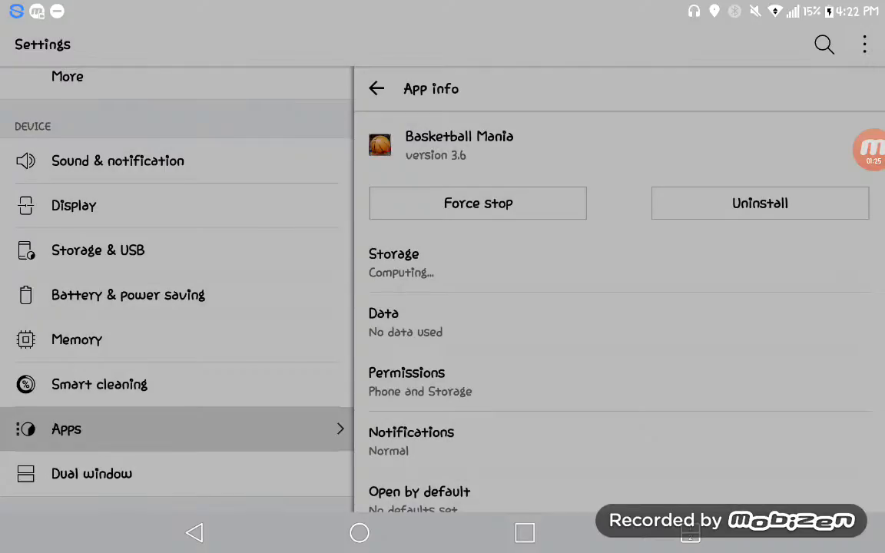
Uninstall Checkers Free and Chess Free, confirming OK for each.
click(759, 203)
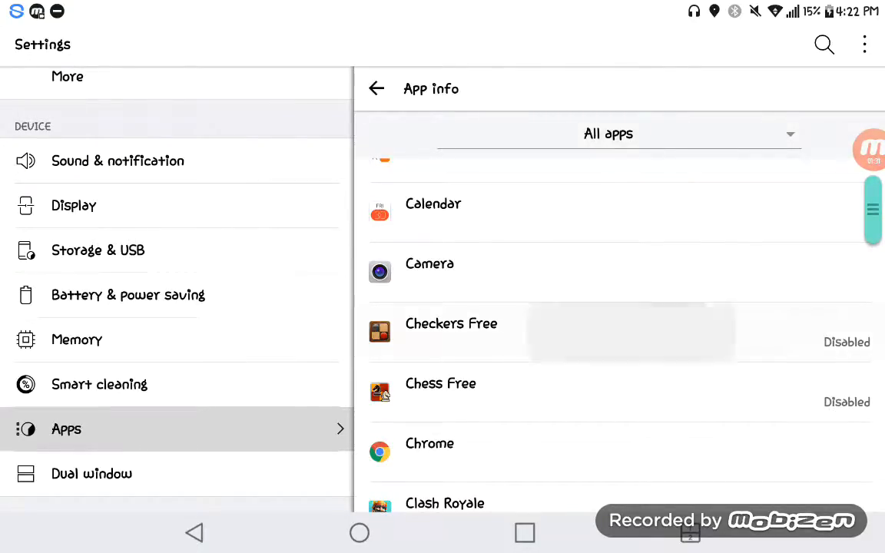
click(451, 329)
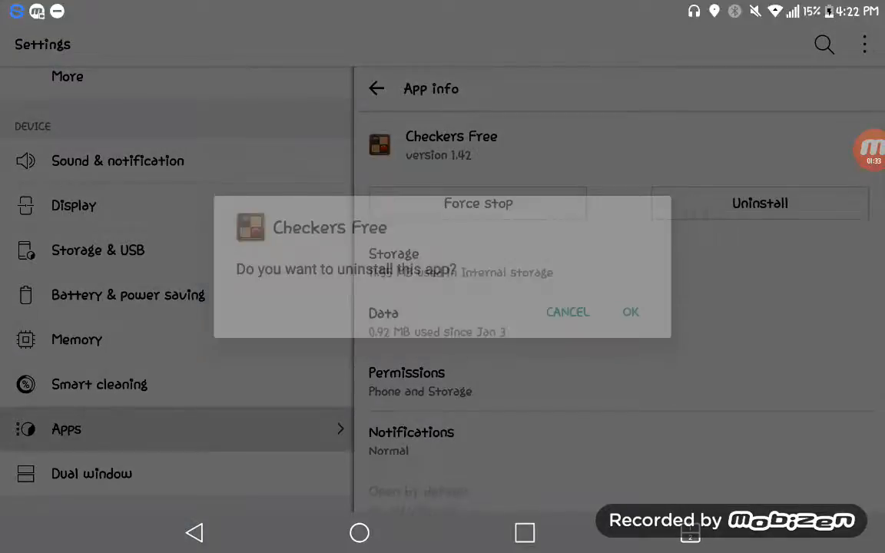
click(630, 312)
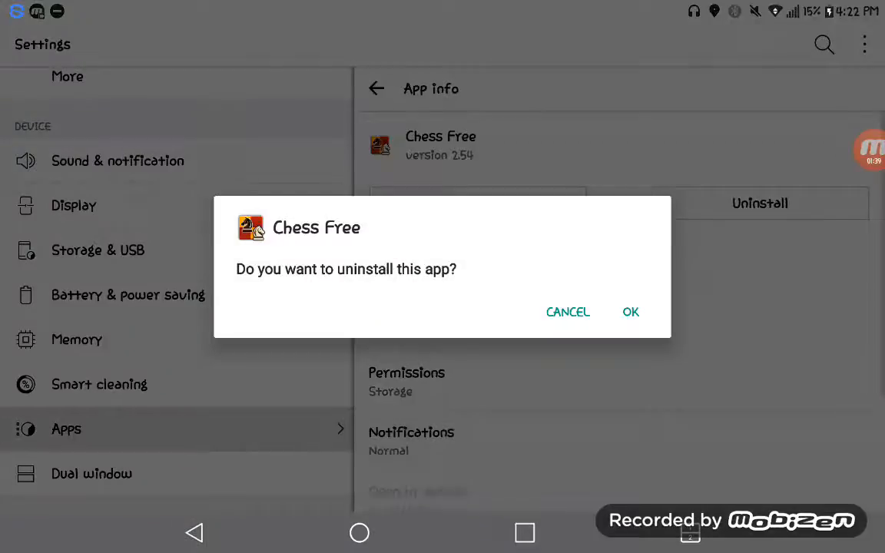
click(630, 312)
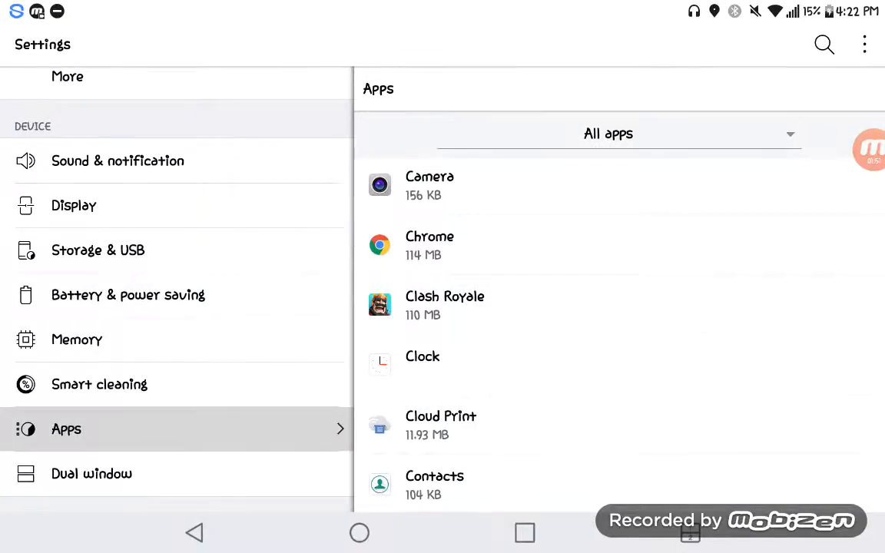
Confirm uninstalling DawnOfFire and return to the Apps list.
scroll(down, 3)
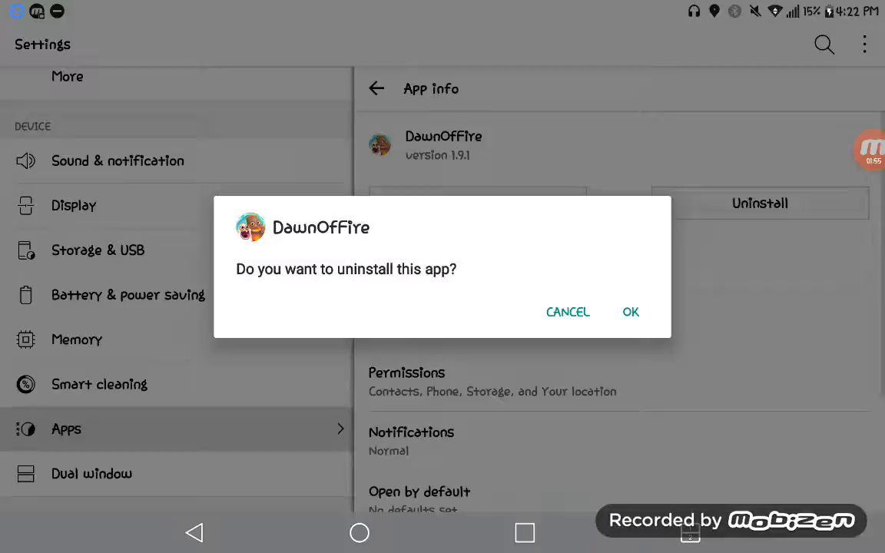
click(629, 312)
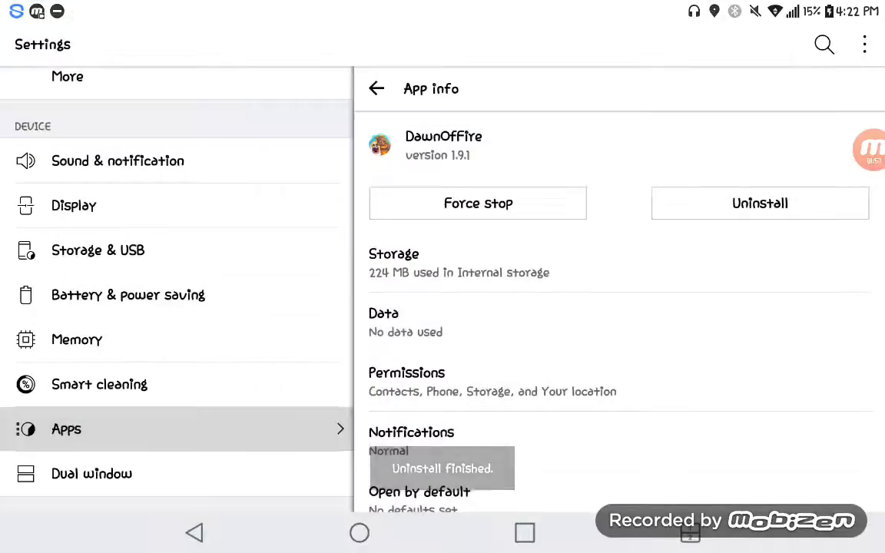
click(378, 87)
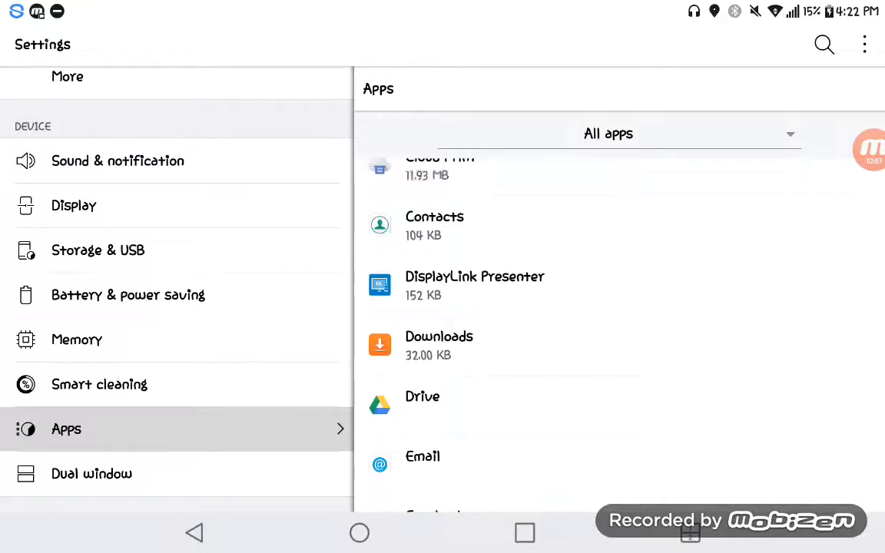
Scroll the apps list down from the F entries past Roblox to Skype and slither.io.
scroll(down, 3)
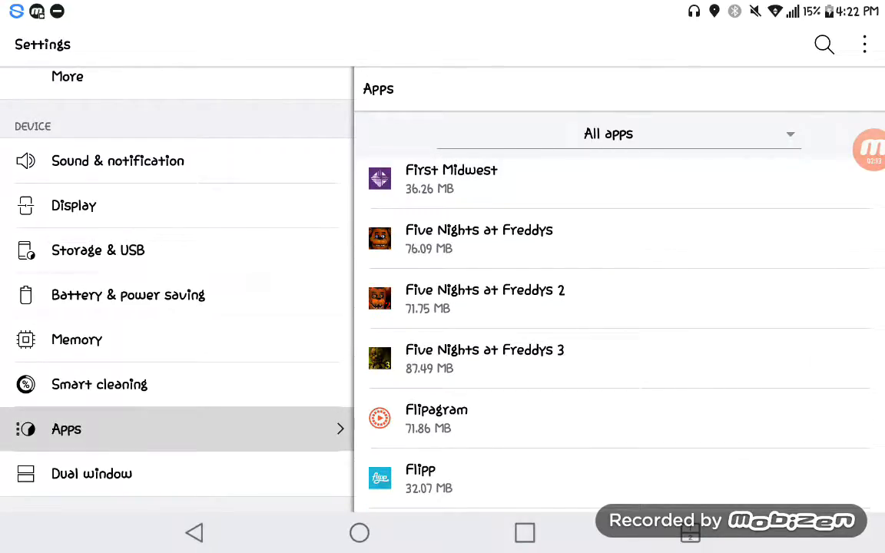
scroll(down, 3)
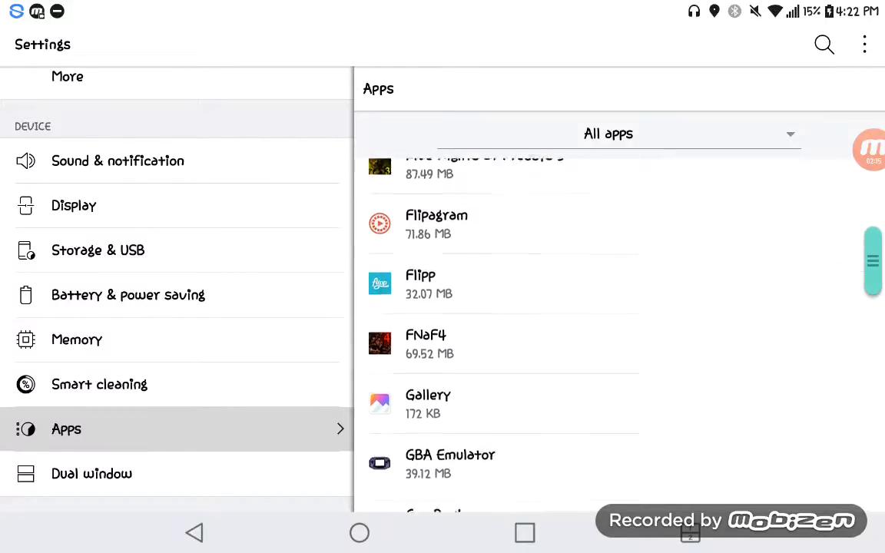
scroll(down, 3)
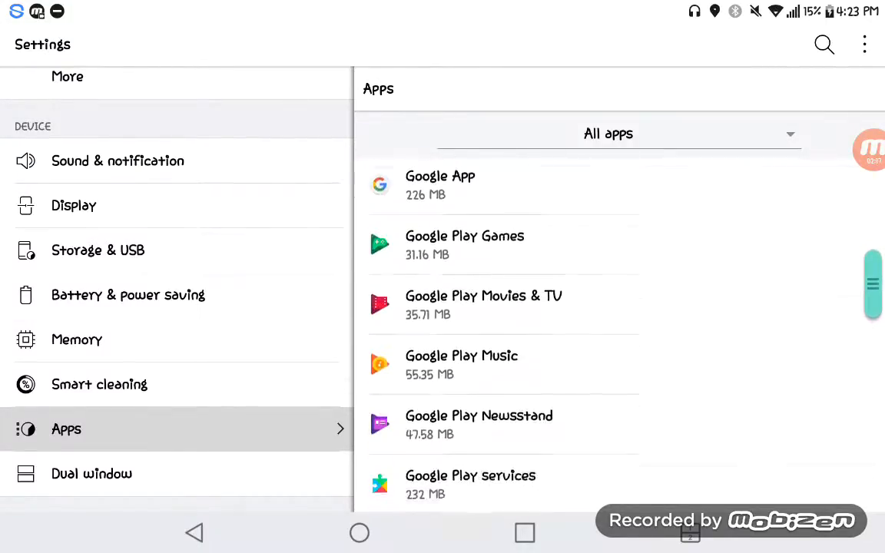
scroll(down, 3)
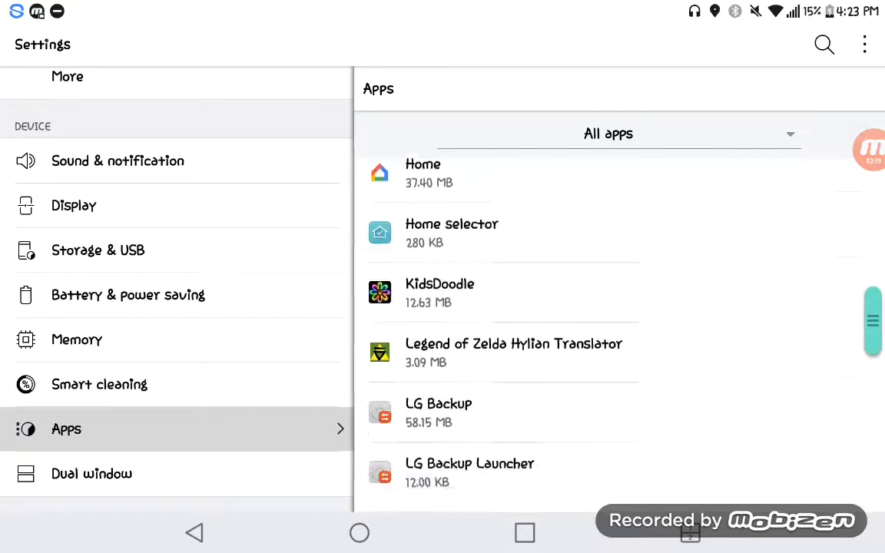
scroll(down, 3)
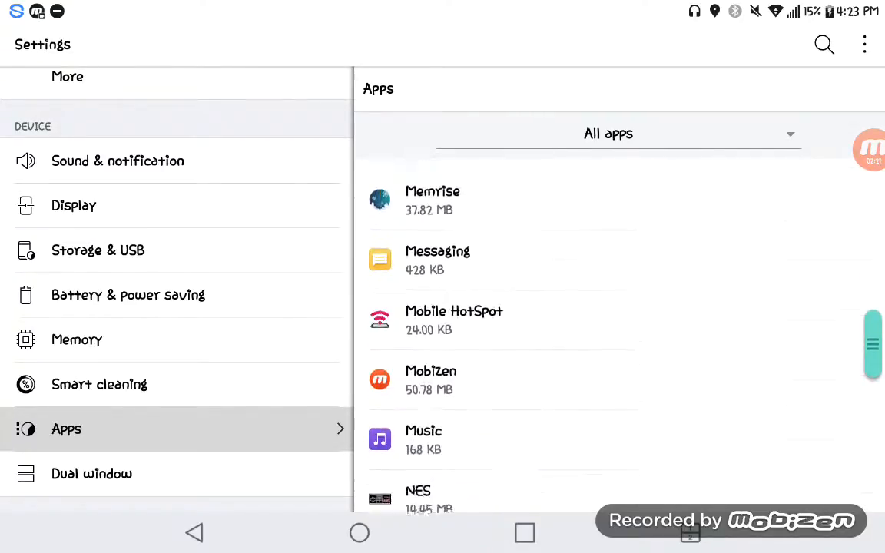
scroll(down, 3)
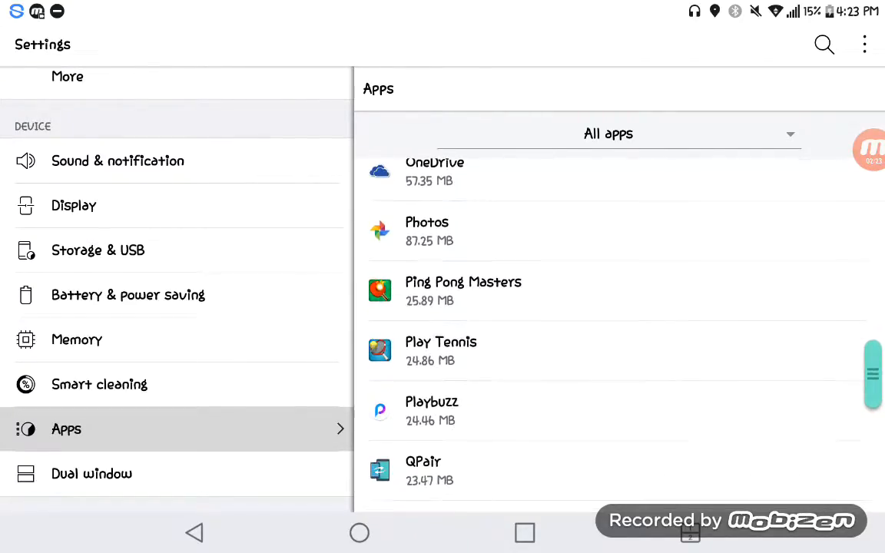
scroll(down, 3)
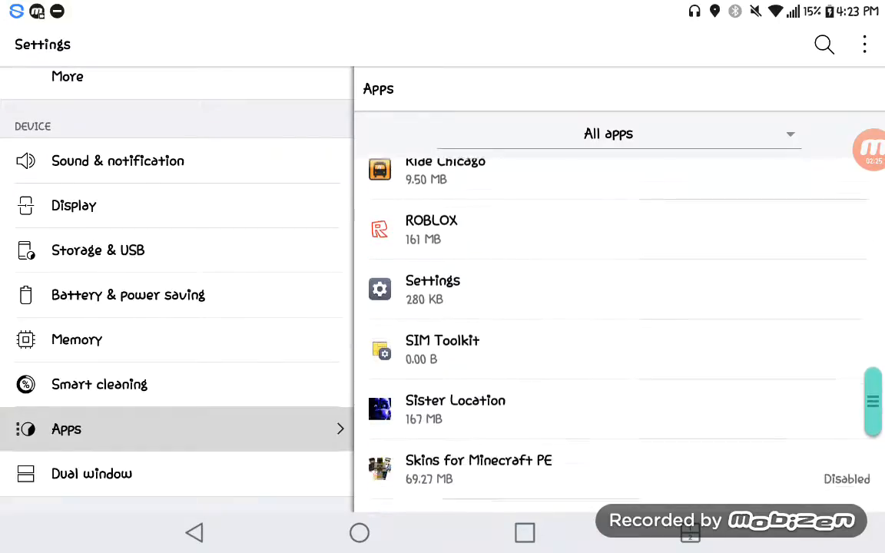
scroll(down, 3)
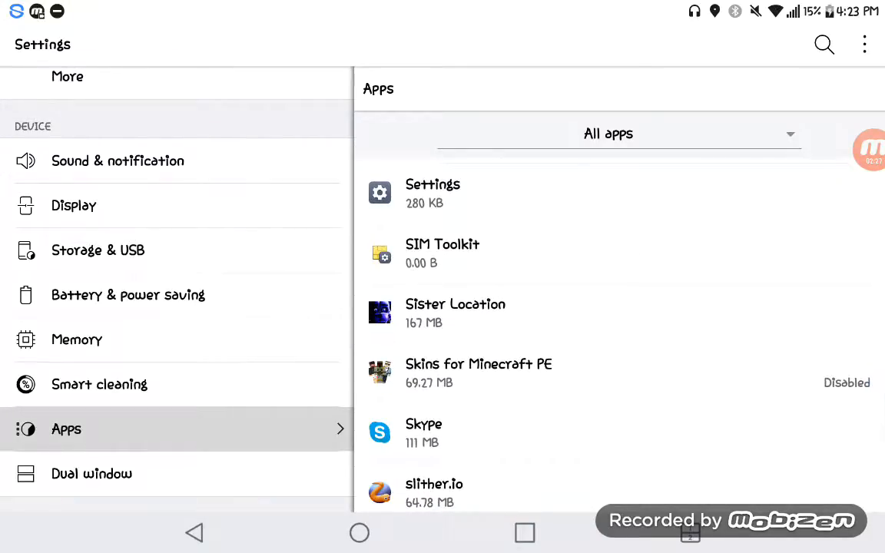
Uninstall Skins for Minecraft PE, then start uninstalling Snakes and Ladders King.
click(759, 203)
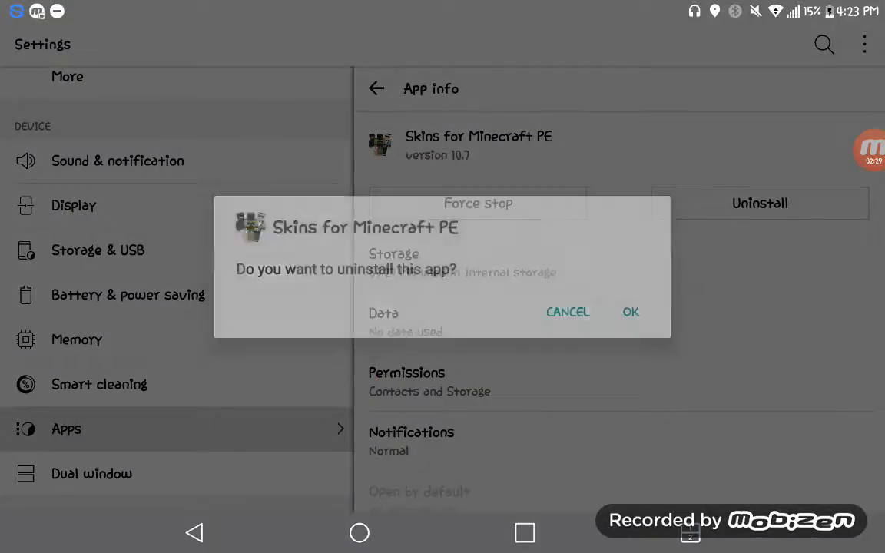
click(629, 312)
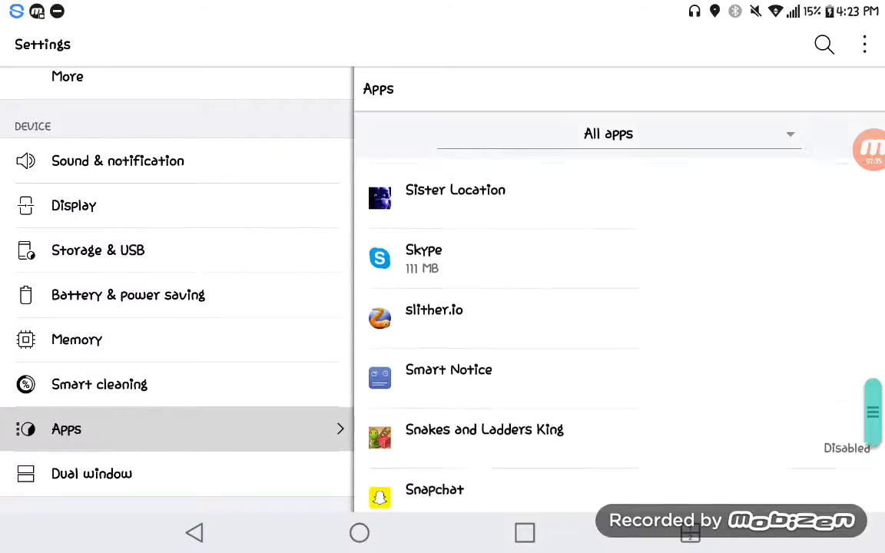
click(484, 430)
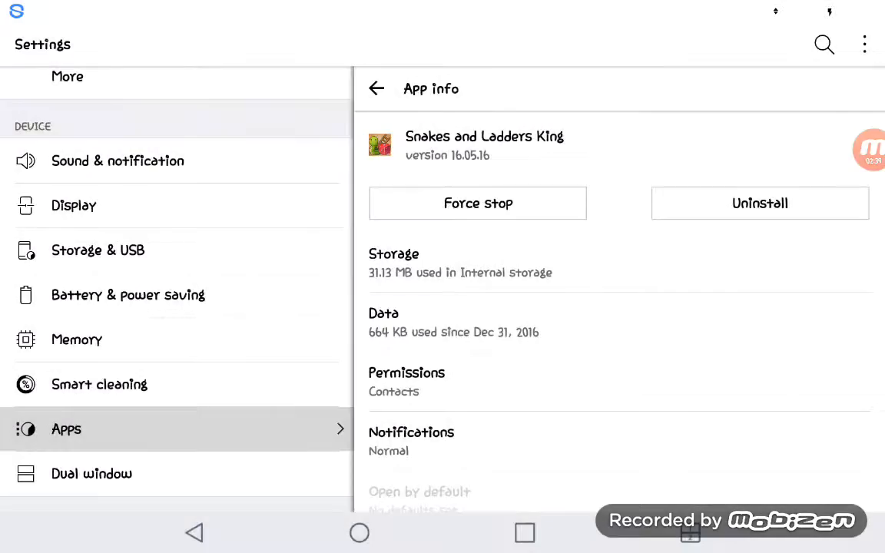
click(759, 202)
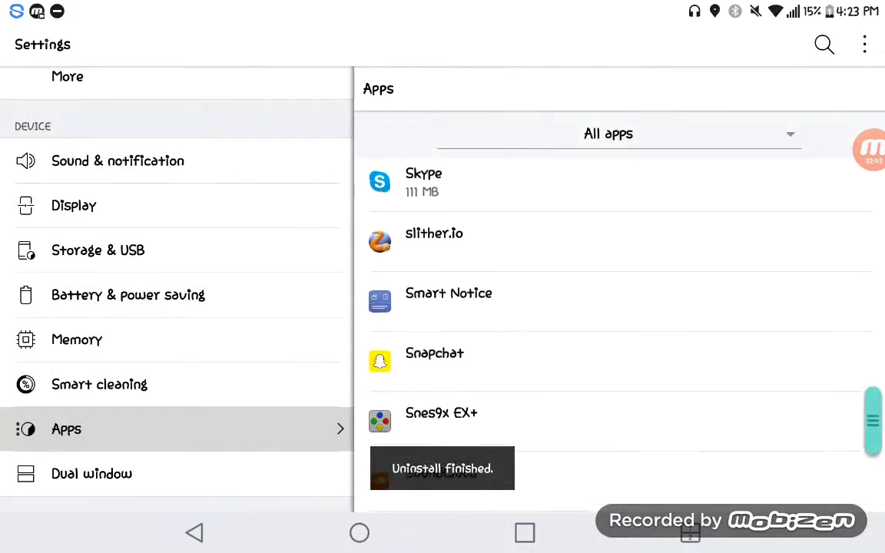
Uninstall Tank Hero from its app info page.
scroll(down, 3)
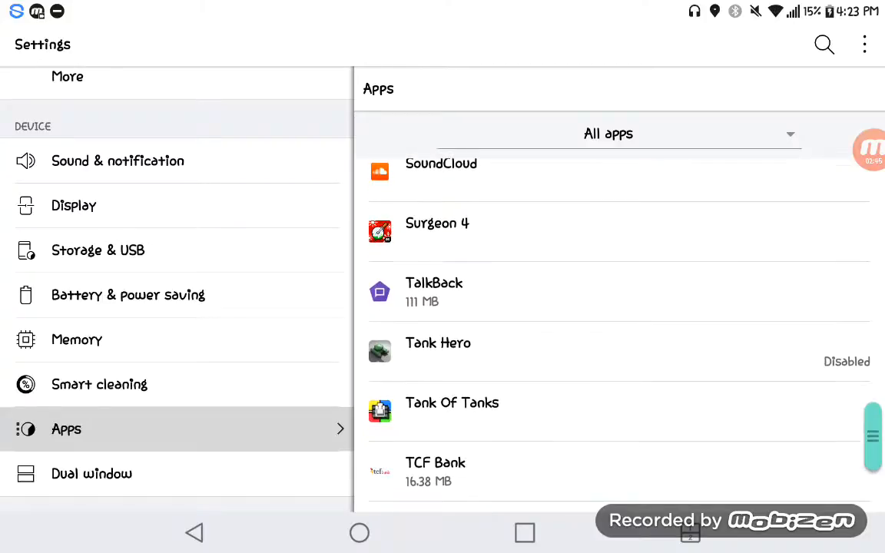
click(438, 344)
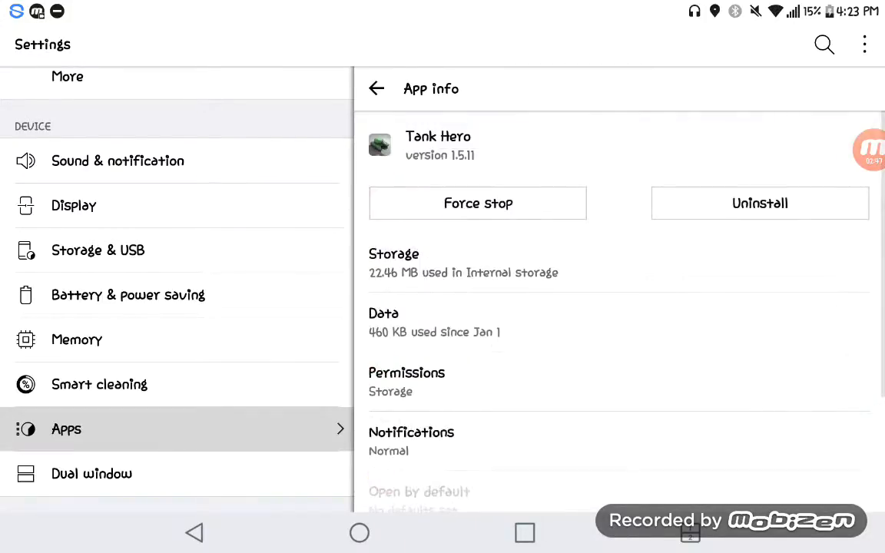
click(759, 203)
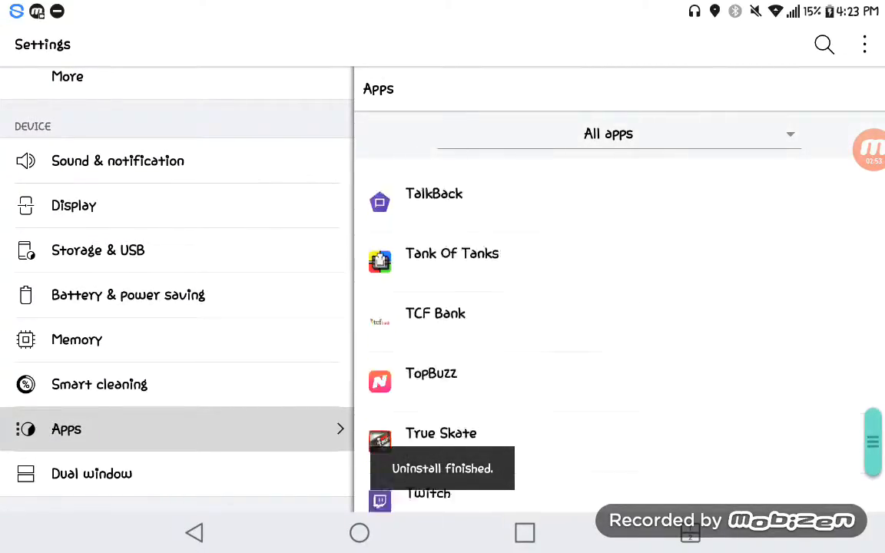
scroll(down, 3)
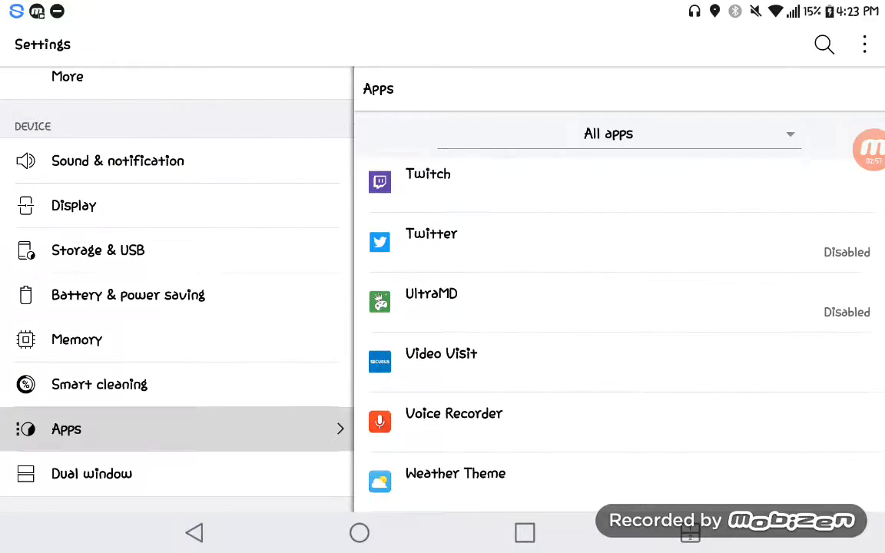
Uninstall UltraMD and Zombie Age 2 from their app info pages.
click(431, 293)
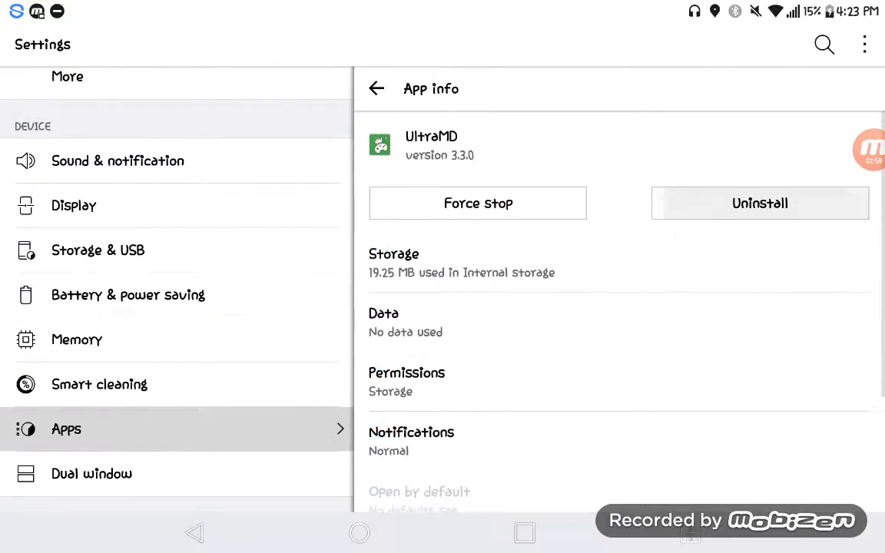
click(759, 203)
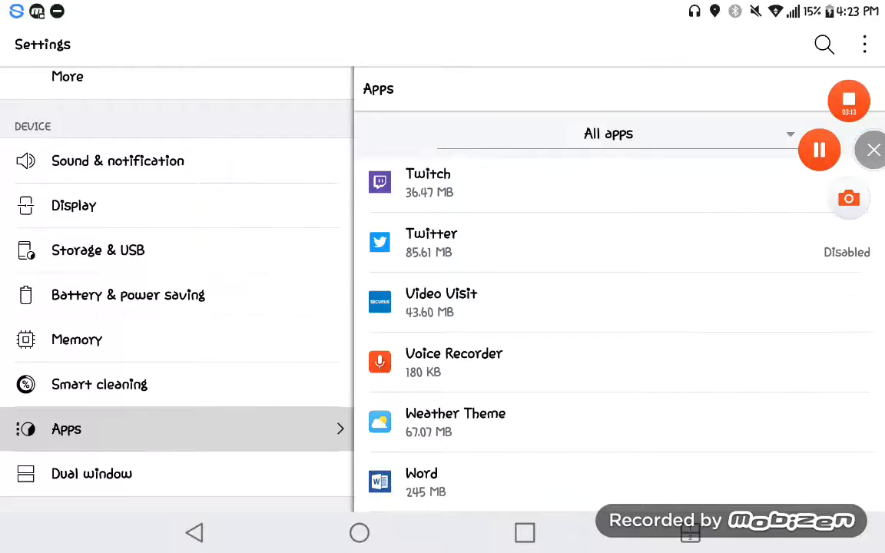
scroll(down, 3)
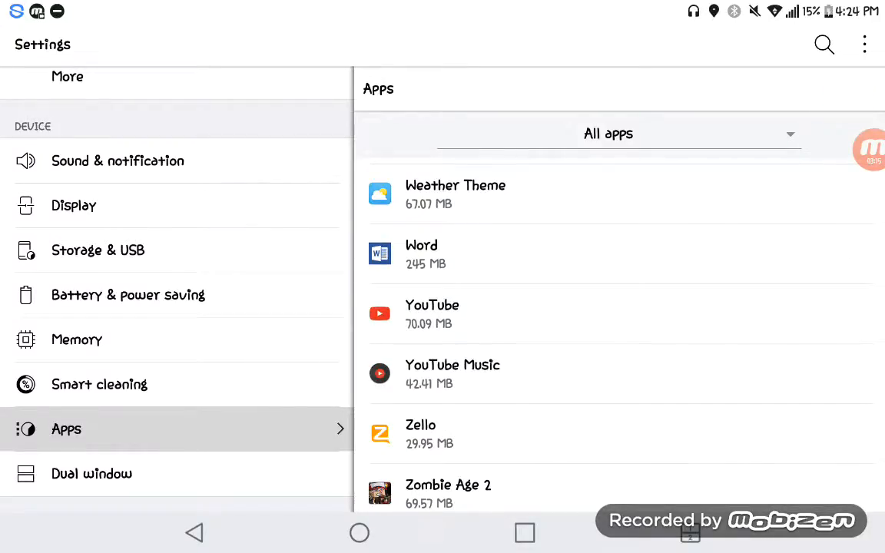
click(449, 491)
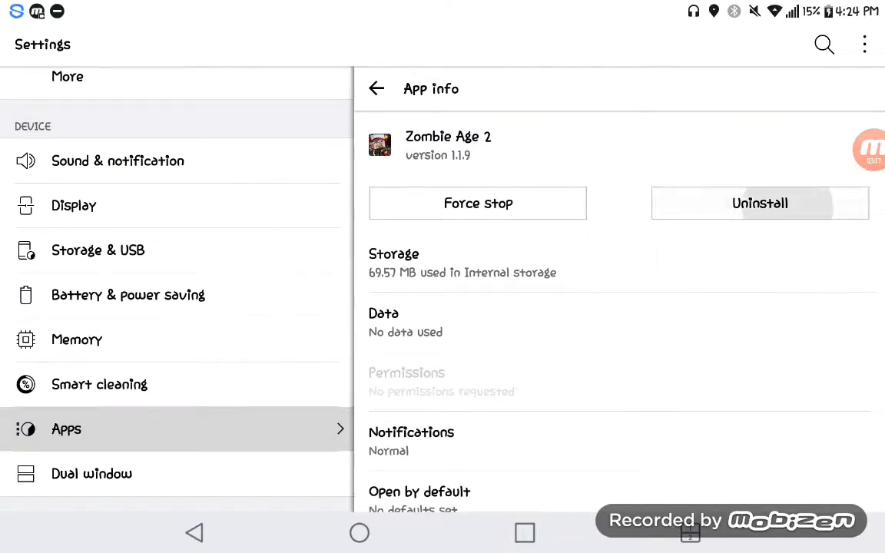
click(759, 203)
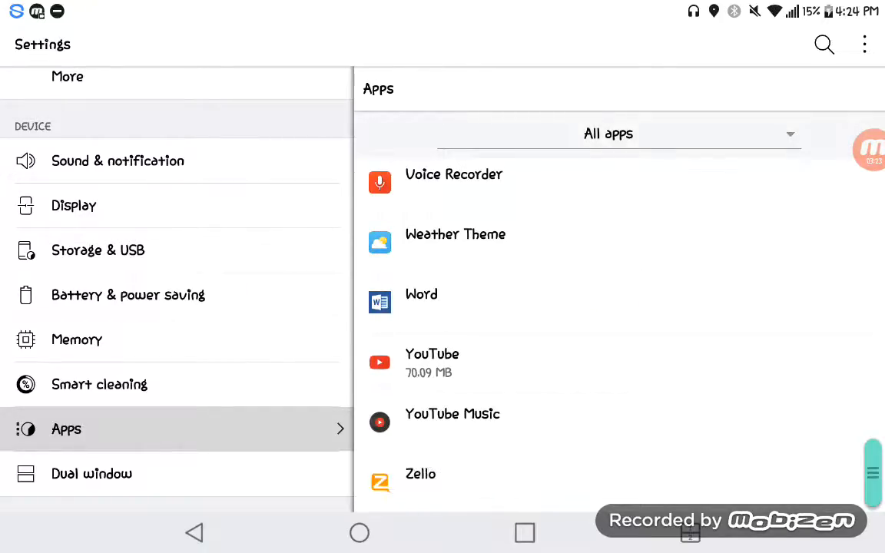
Scroll the apps list to the Google Play entries and bring up Google Play Movies & TV's app info.
scroll(up, 3)
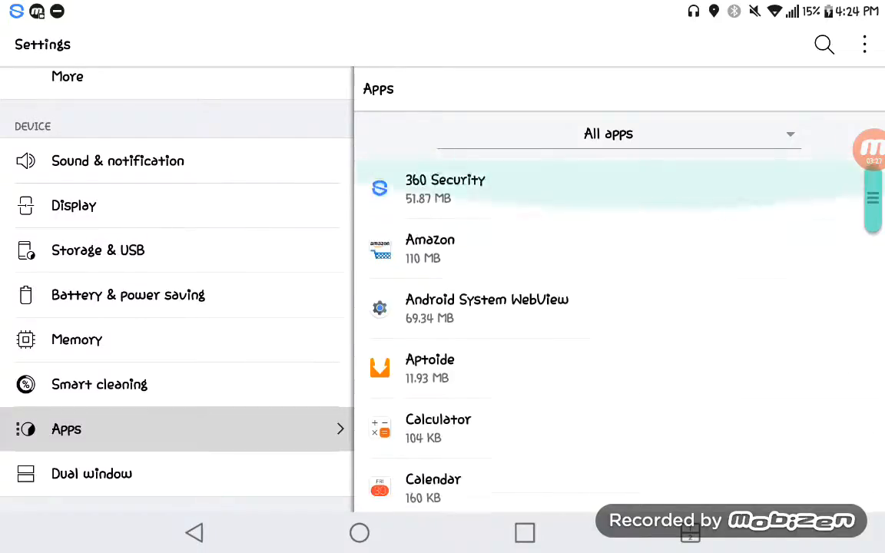
scroll(down, 3)
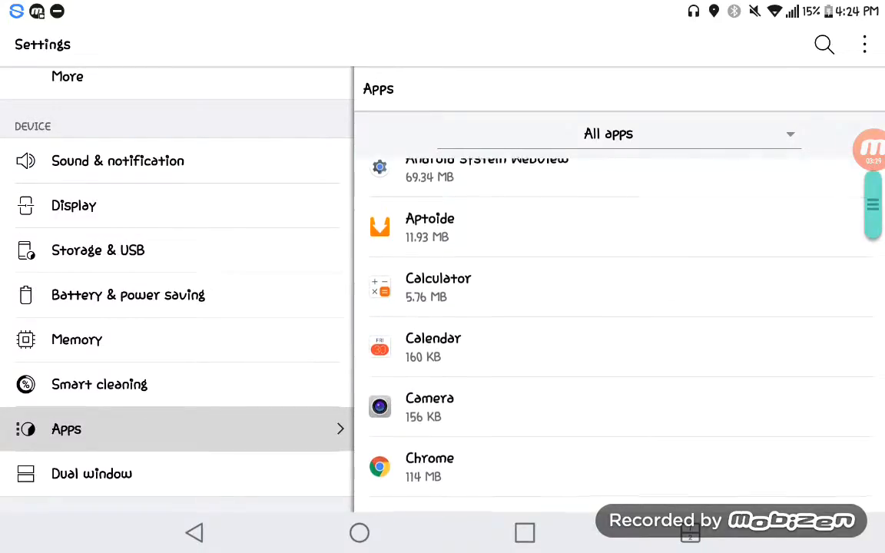
scroll(down, 3)
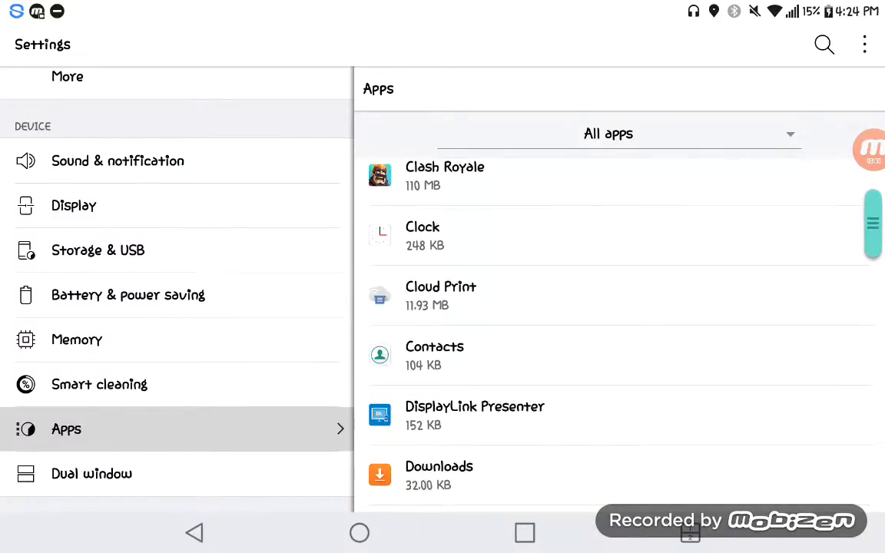
scroll(down, 3)
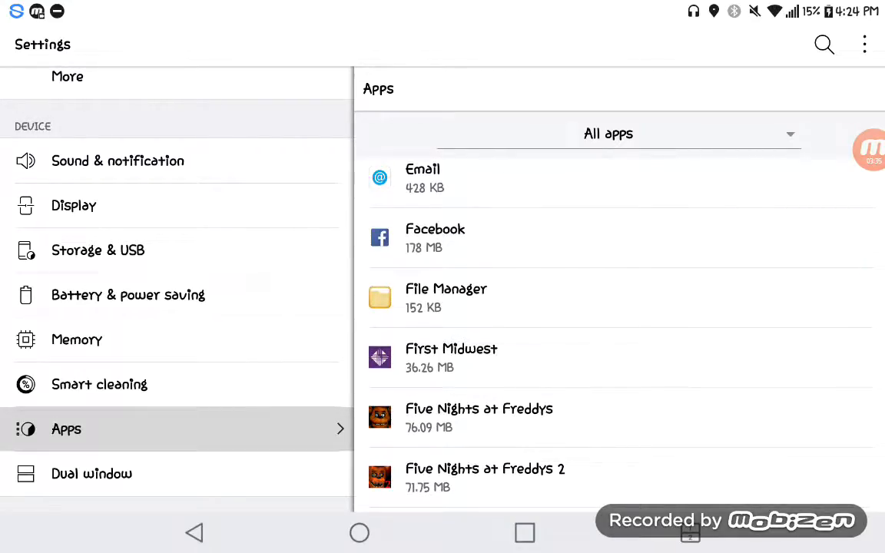
scroll(down, 3)
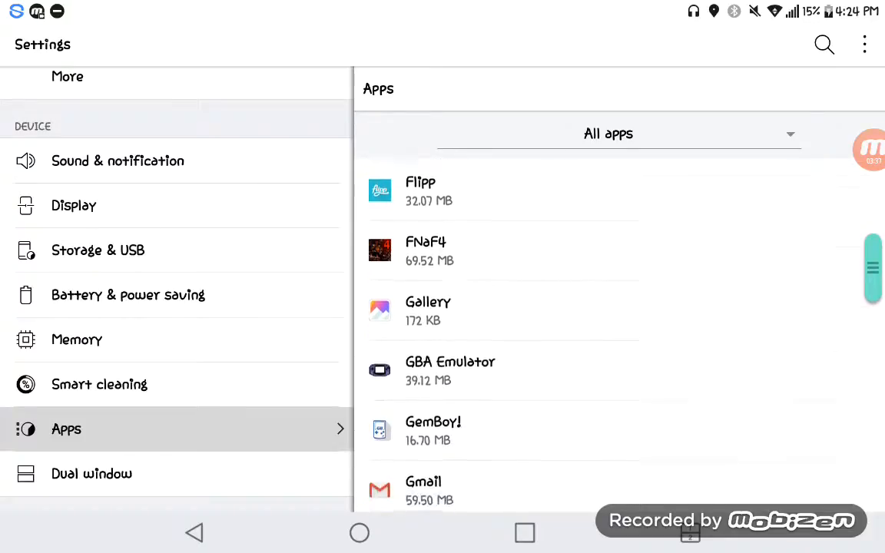
scroll(down, 3)
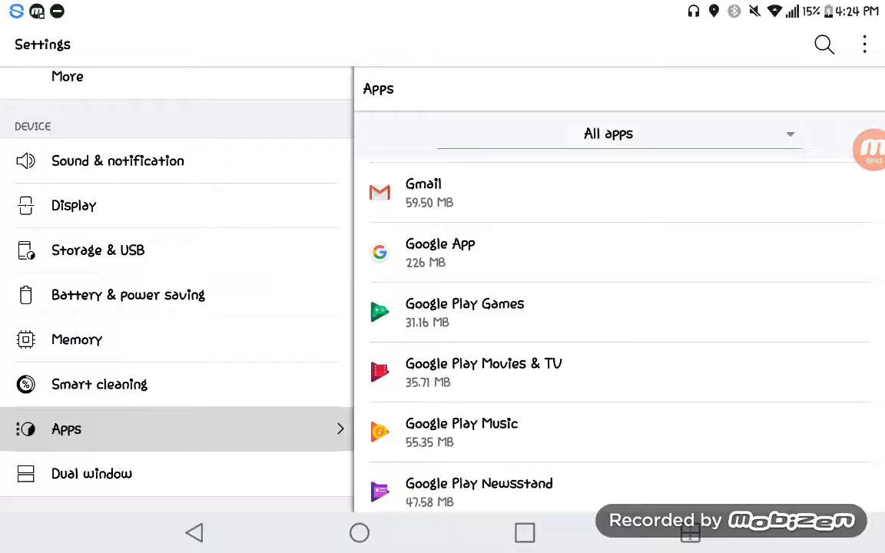
click(483, 364)
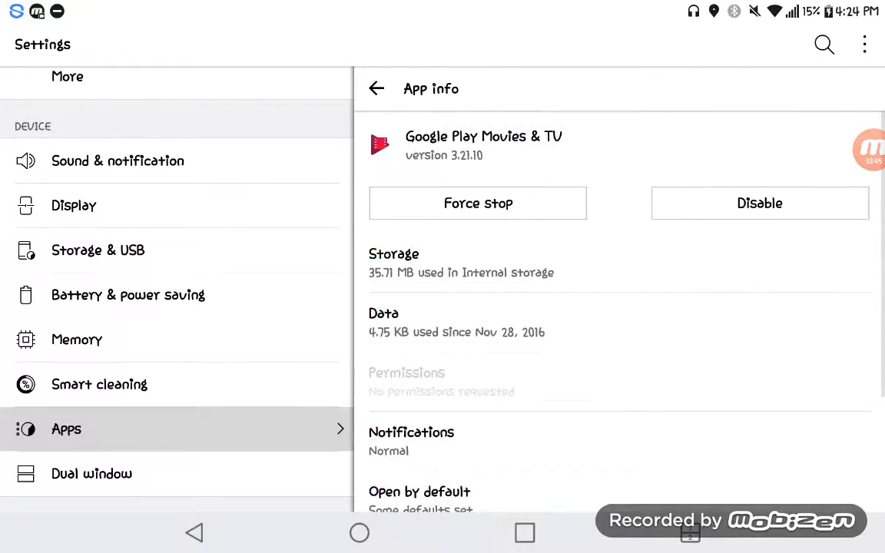
Disable Google Play Movies & TV, confirming YES to delete its data and remove updates.
click(476, 203)
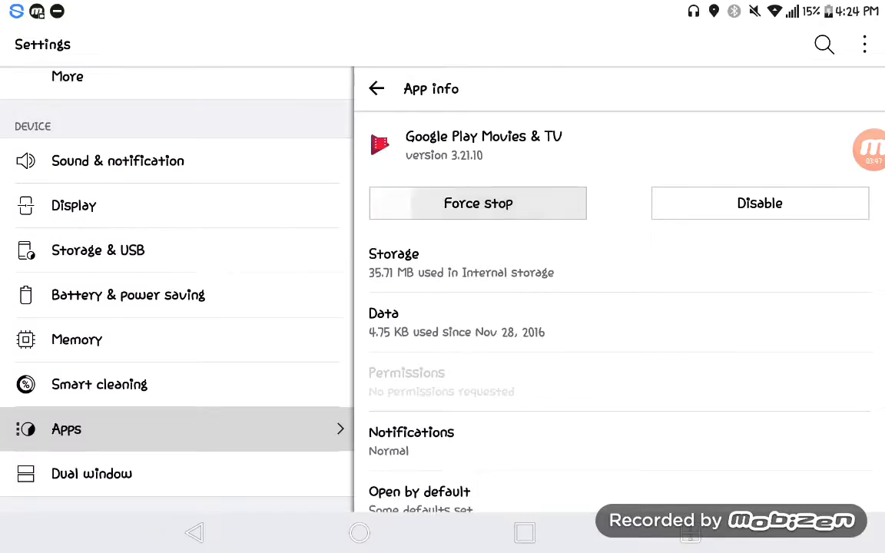
click(759, 203)
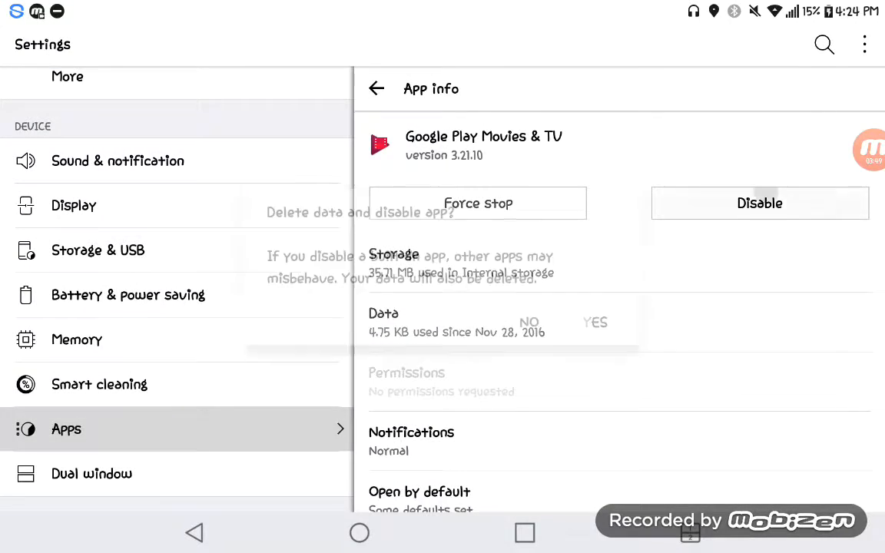
click(528, 323)
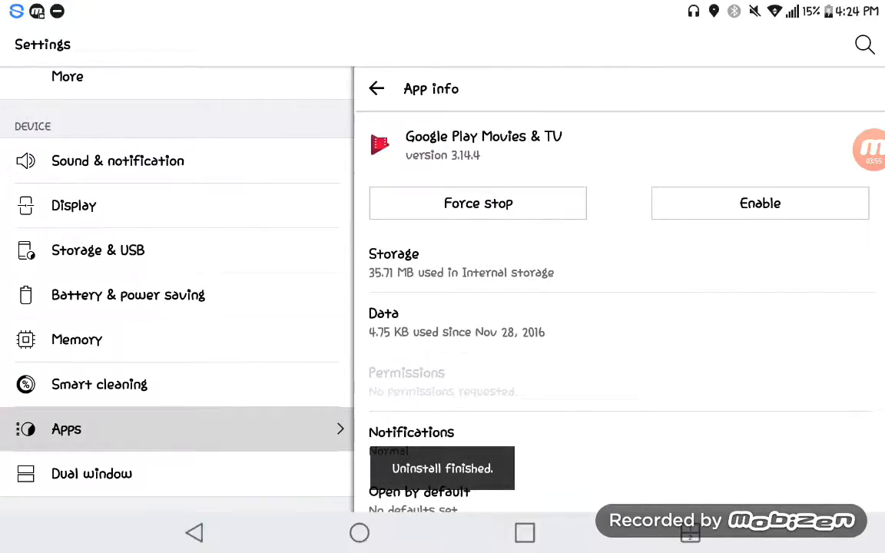
click(477, 203)
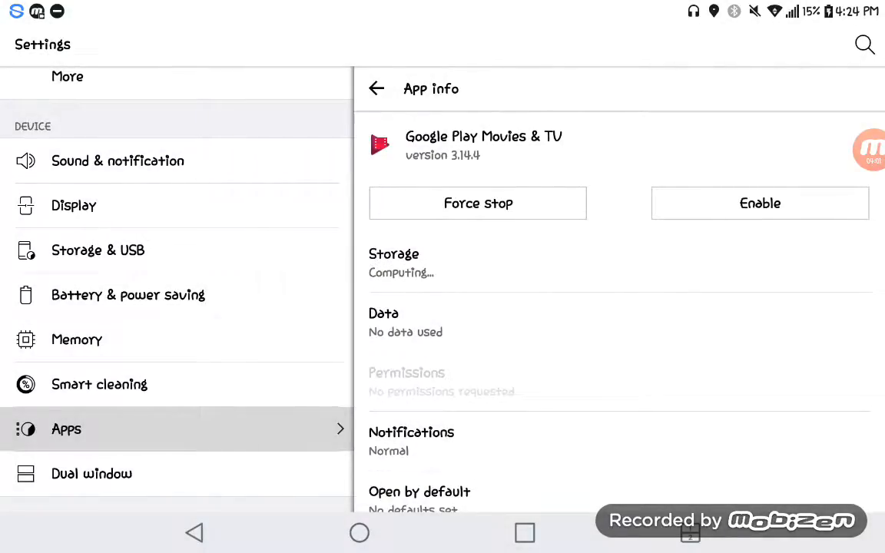
click(477, 202)
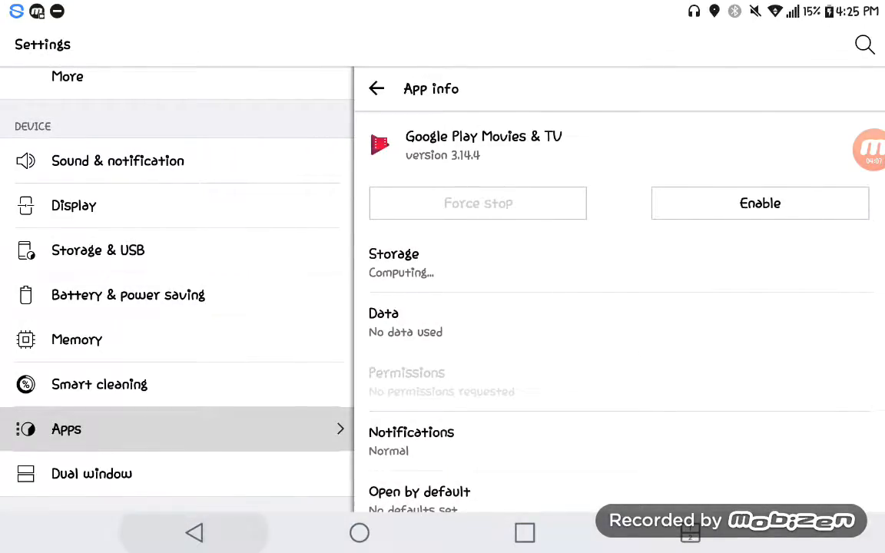
Return to the Apps list and bring up Google Play Music's app info.
click(375, 88)
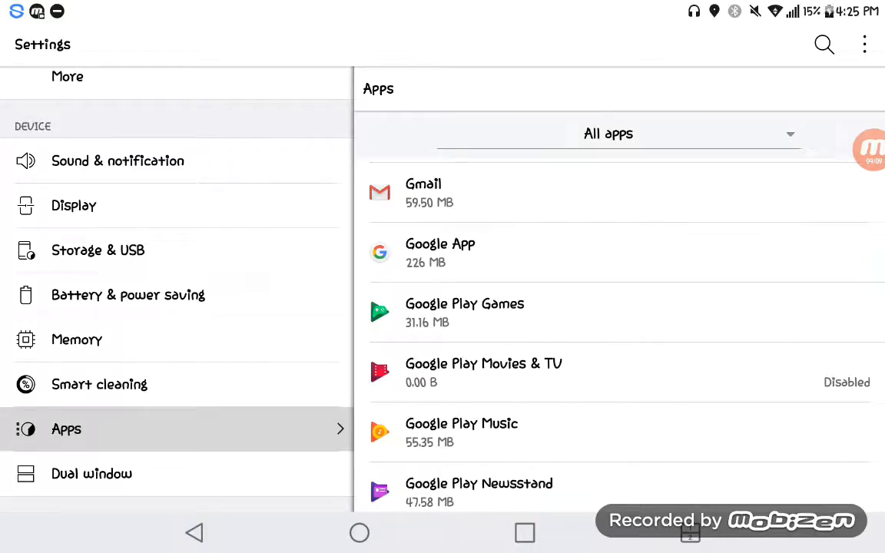
click(461, 432)
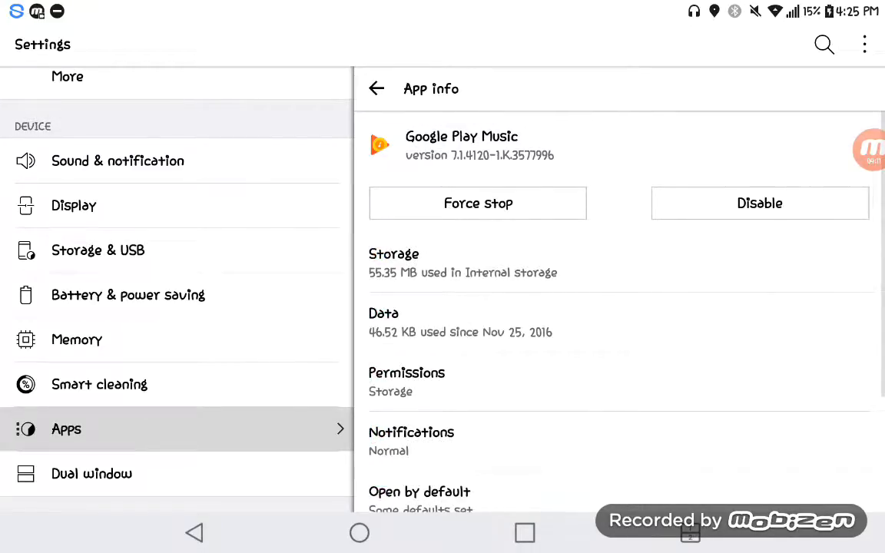
Disable Google Play Music, confirming the reset to its factory version.
click(759, 203)
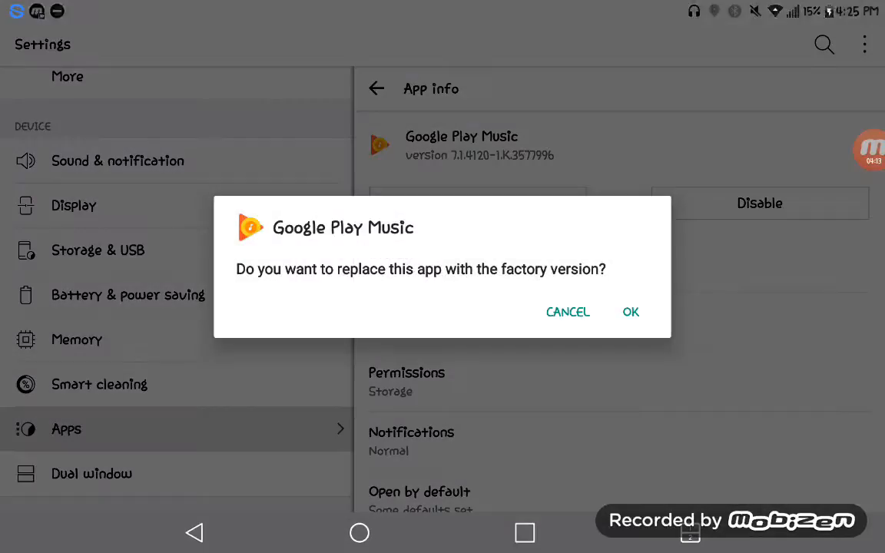
click(630, 312)
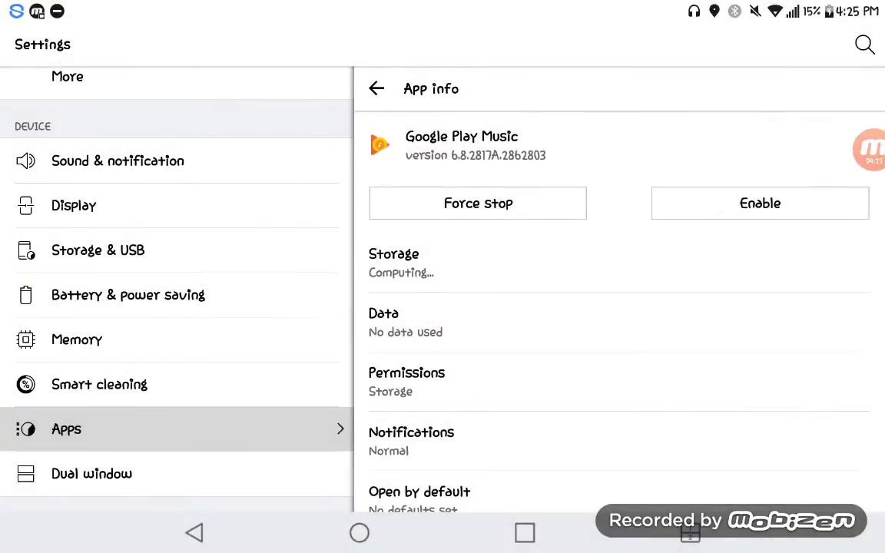
click(476, 203)
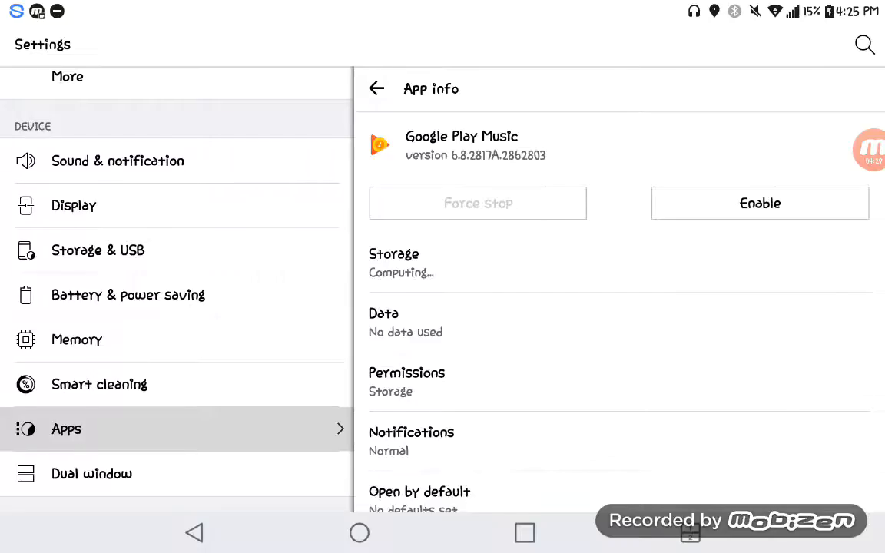
Return to the Apps list and bring up Google Play Newsstand's app info.
click(375, 87)
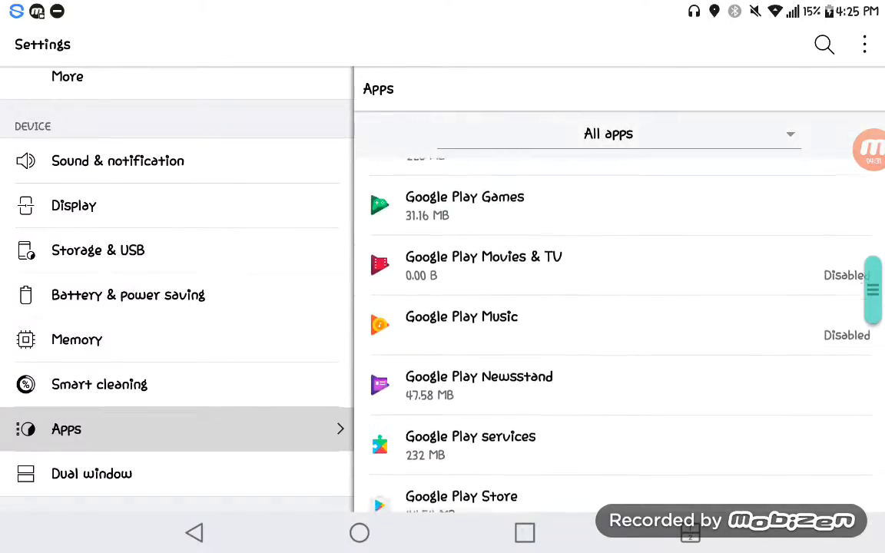
scroll(down, 3)
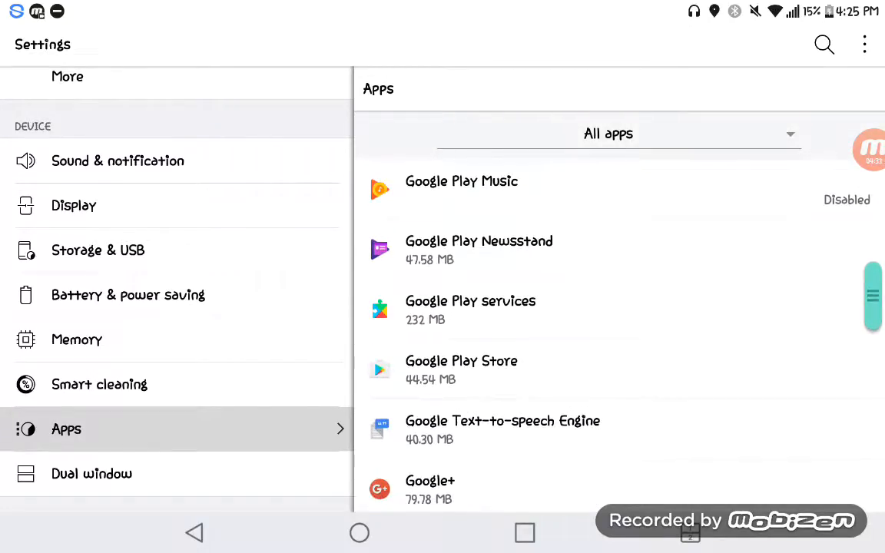
click(480, 249)
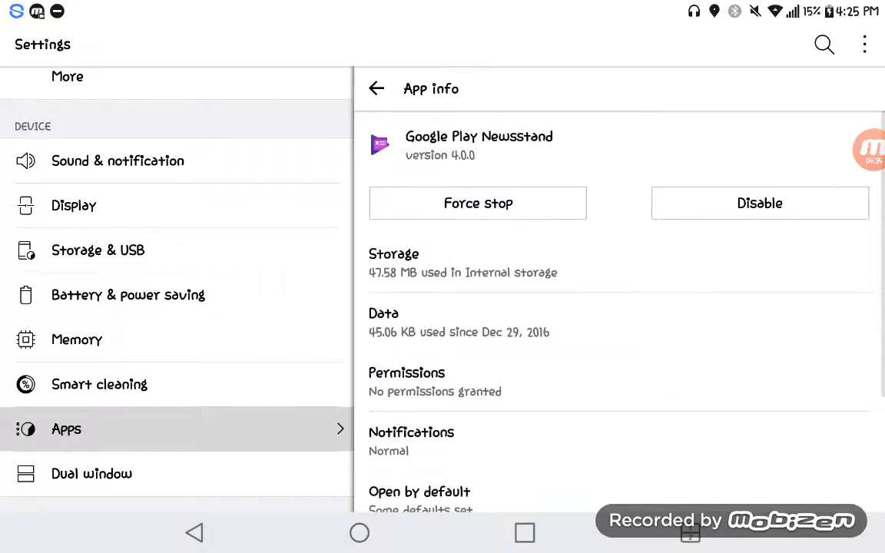
Disable Google Play Newsstand with data deleted, force stop it, and return to the Apps list.
click(758, 203)
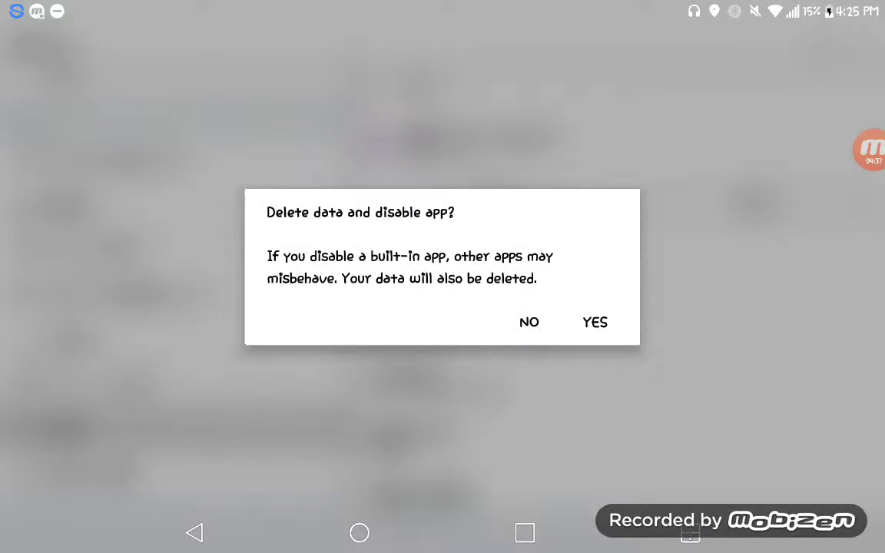
click(593, 323)
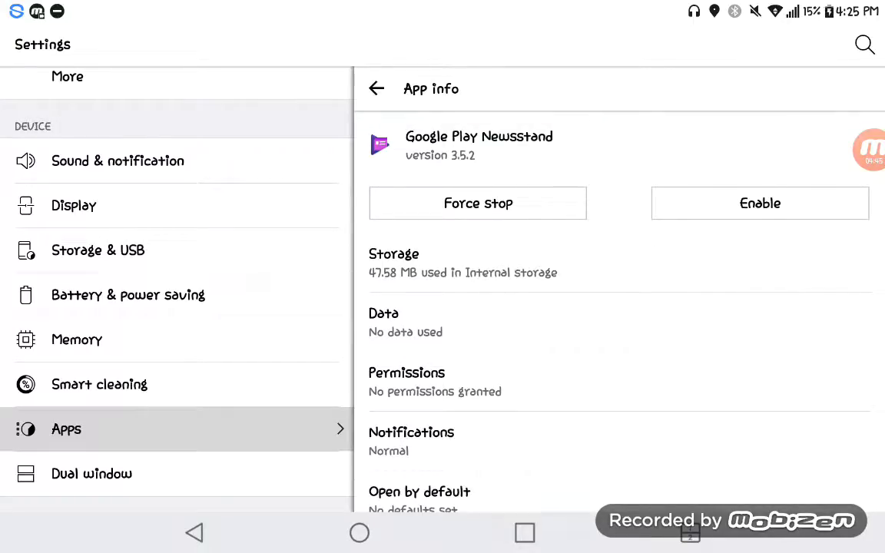
click(476, 202)
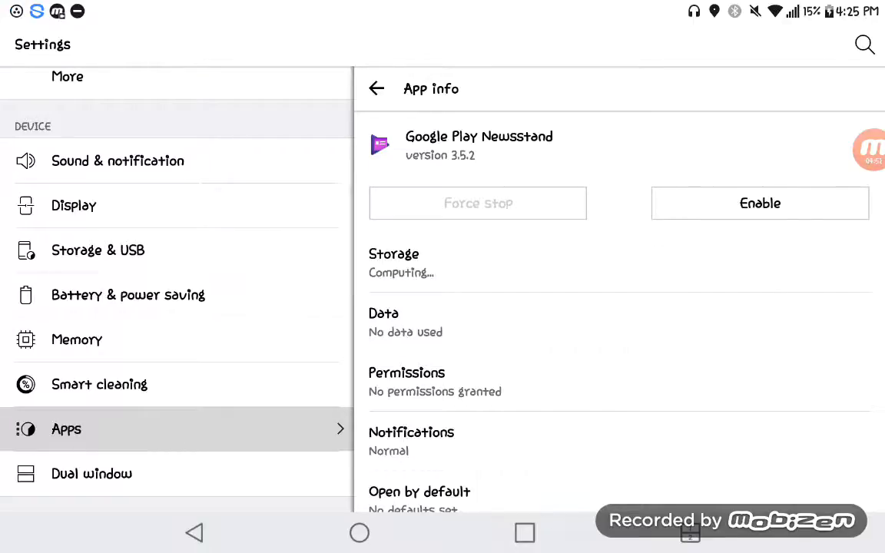
click(375, 87)
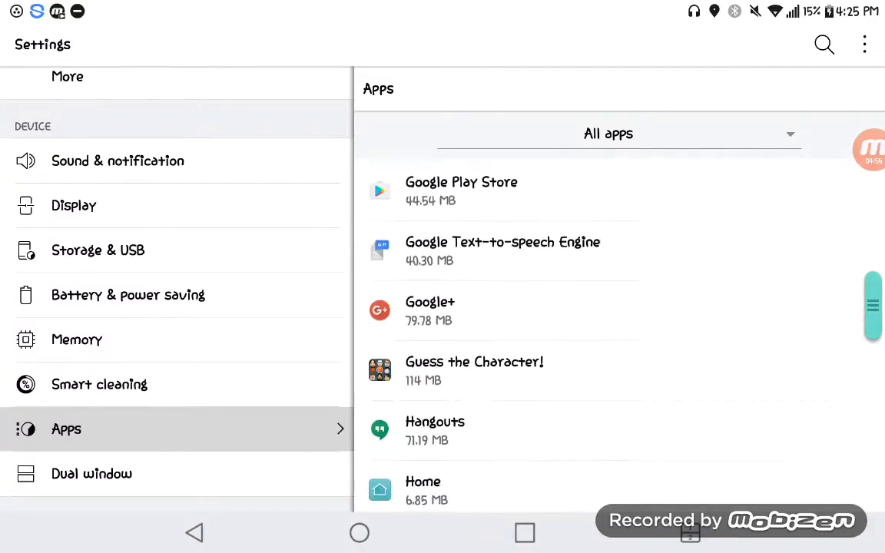
Uninstall Guess the Character! and return to the Apps list.
click(759, 203)
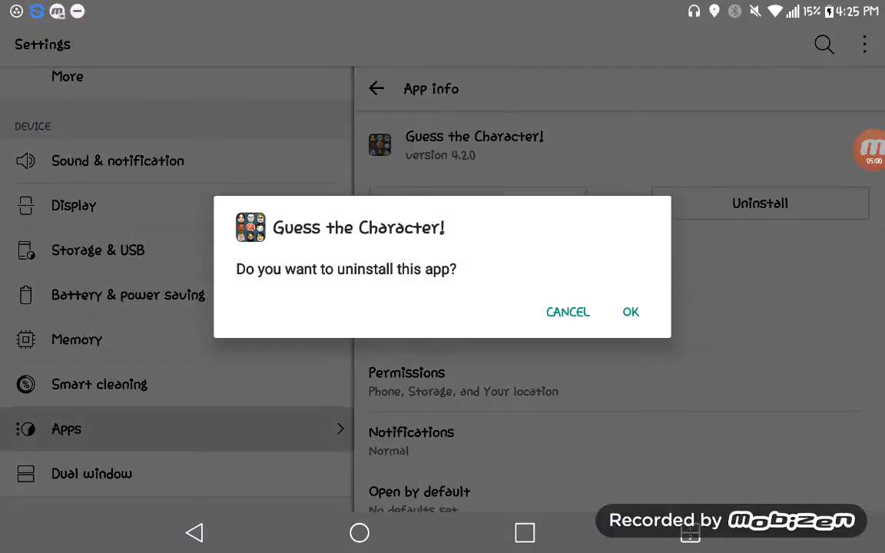
click(630, 312)
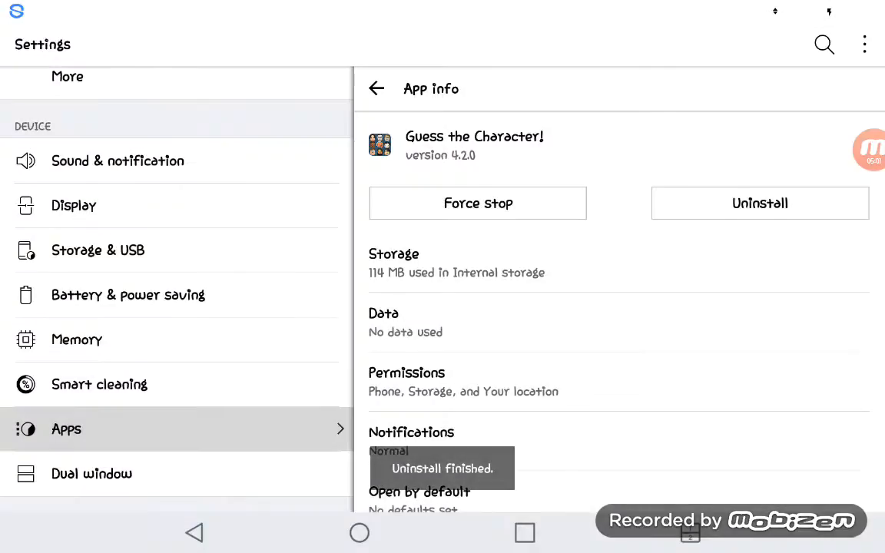
click(375, 88)
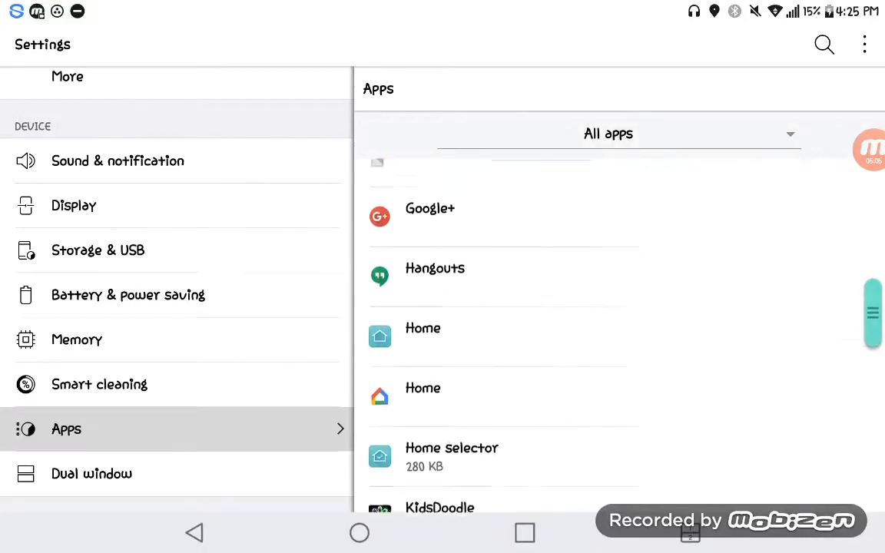
Scroll to Maps for Minecraft PE and uninstall it, ending near Netflix in the list.
scroll(down, 3)
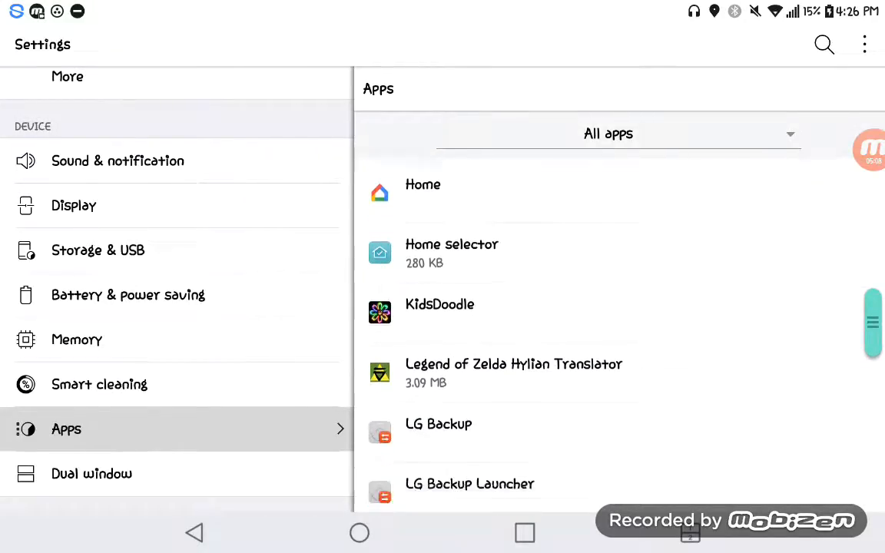
scroll(down, 3)
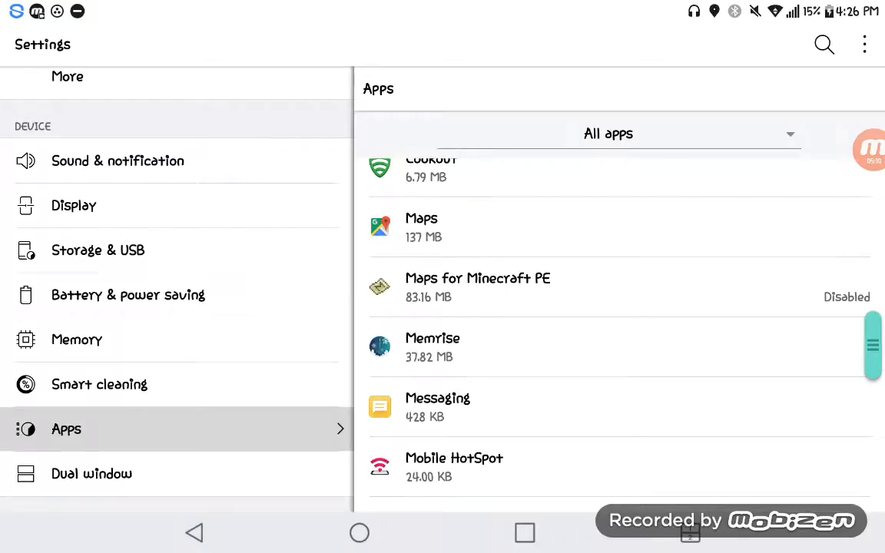
click(478, 288)
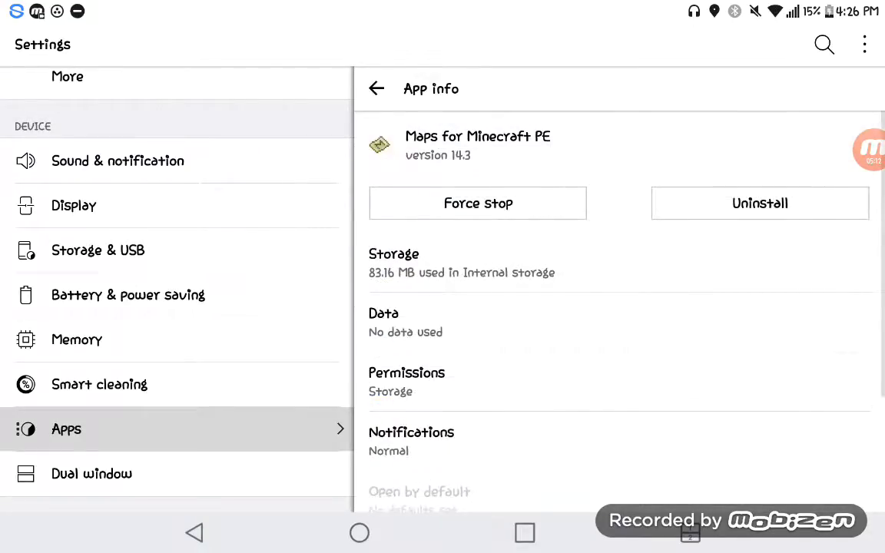
click(759, 203)
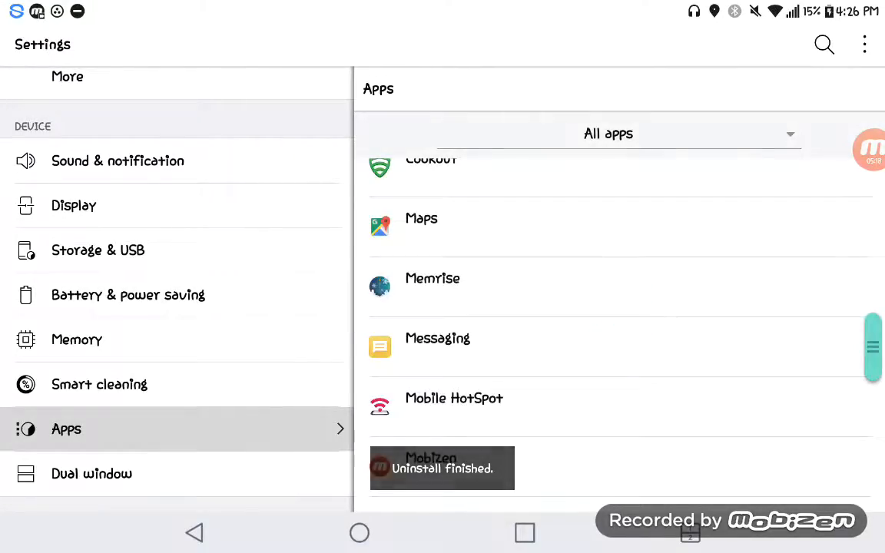
scroll(down, 3)
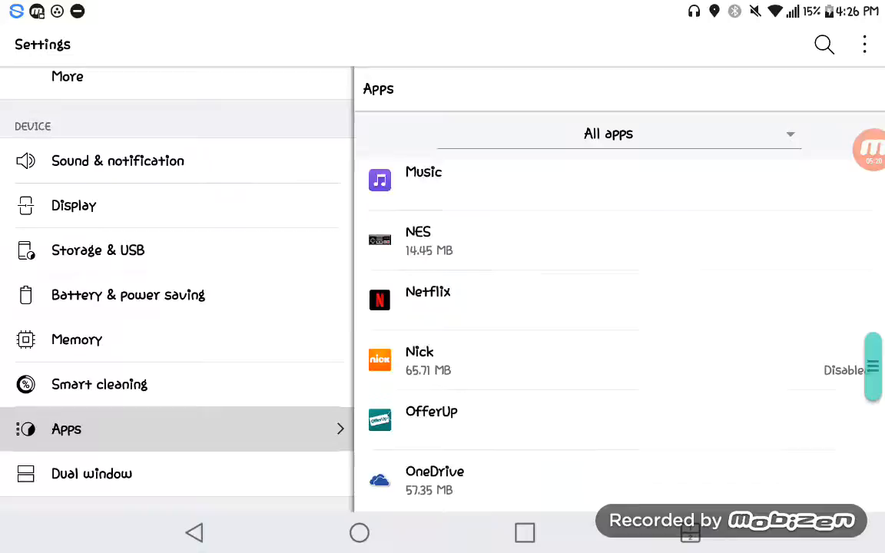
Check the Nick app's details, then uninstall Play Tennis and confirm with OK.
click(418, 359)
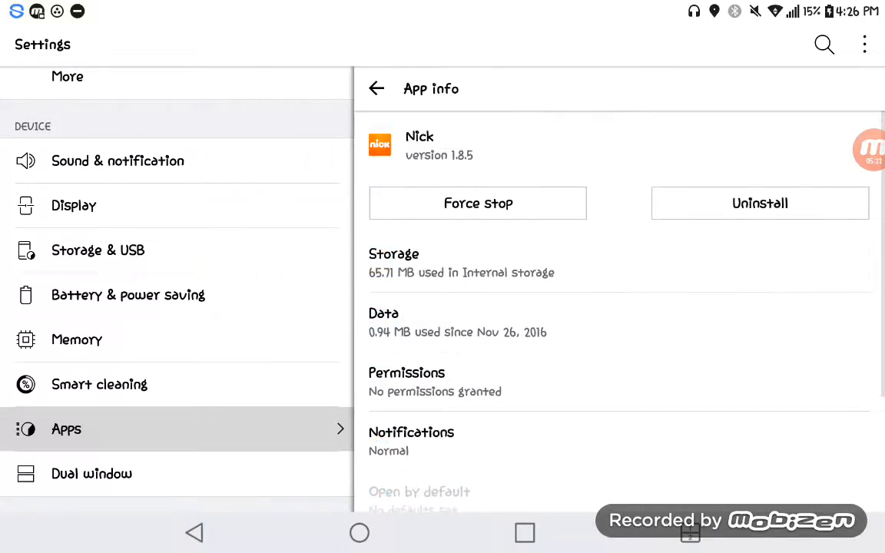
click(759, 203)
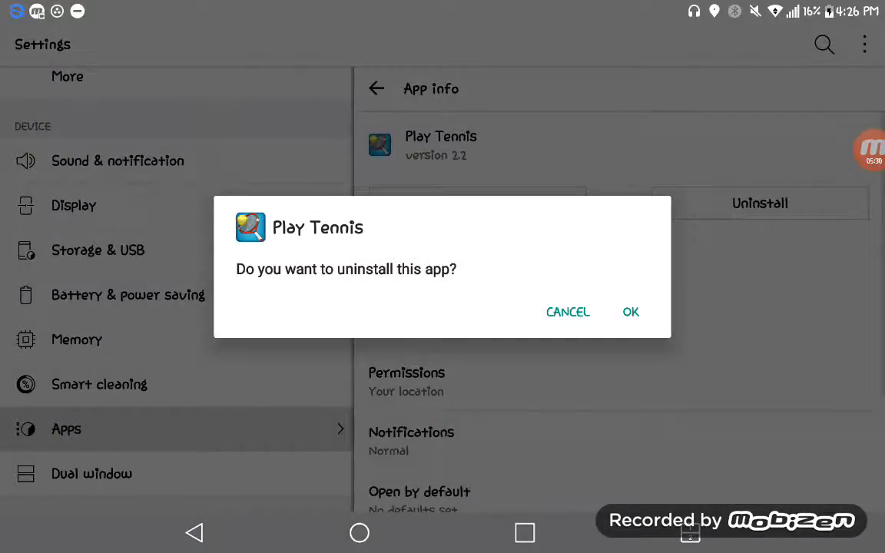
click(630, 312)
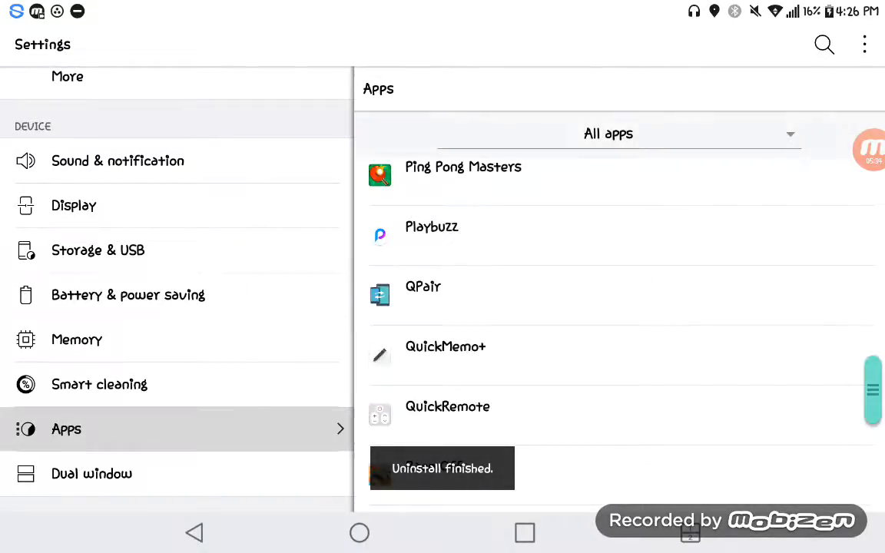
Uninstall Ping Pong Masters from its app details page.
click(464, 166)
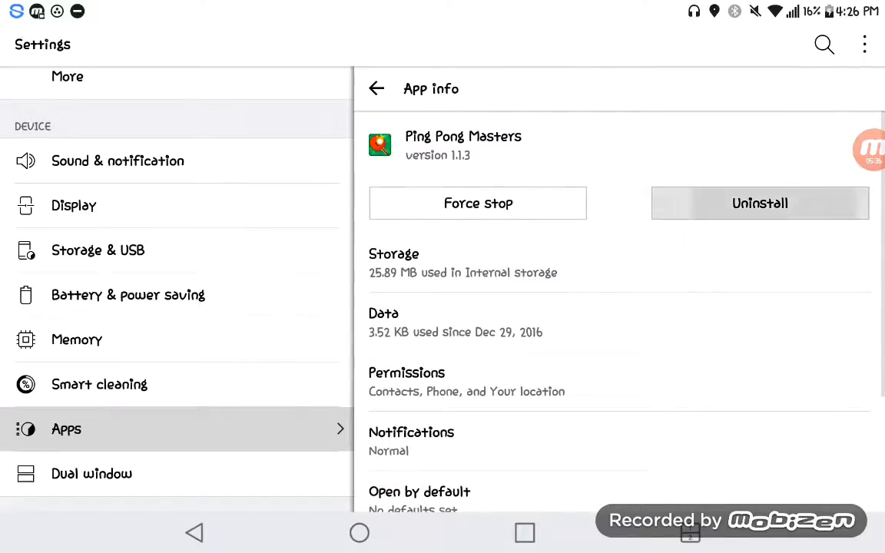
click(759, 203)
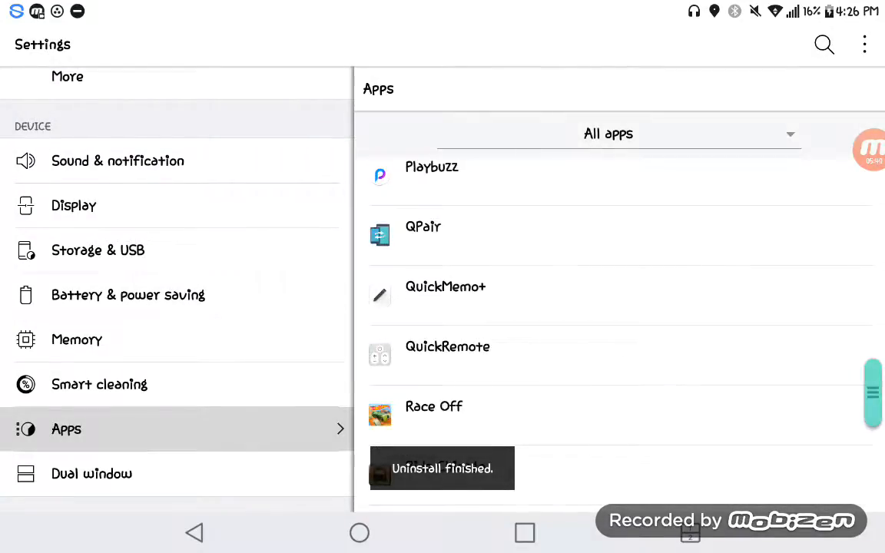
Scroll through the remaining S–T apps, then return to the launcher home screen.
scroll(down, 3)
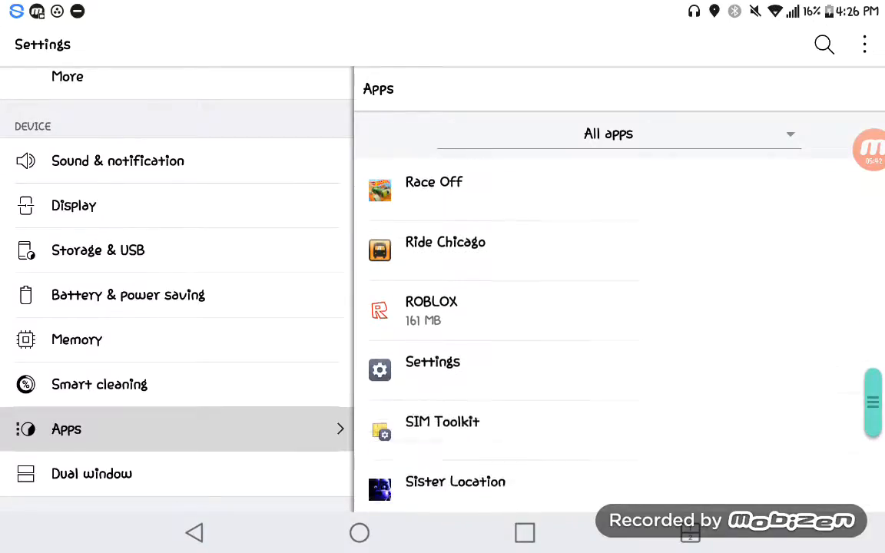
scroll(down, 3)
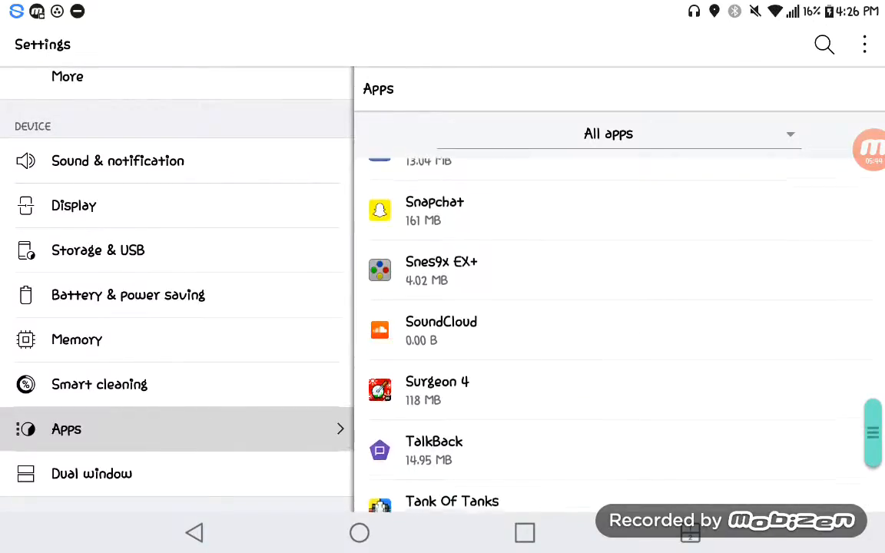
scroll(down, 3)
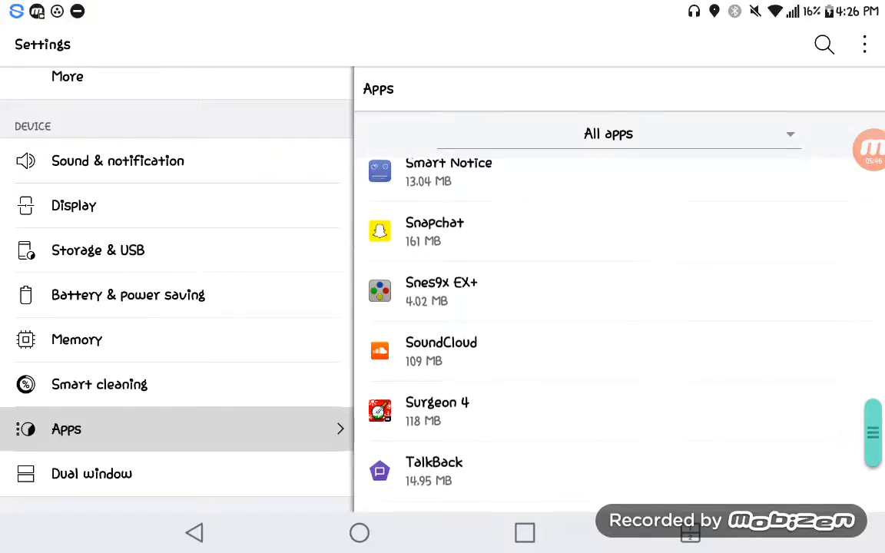
scroll(down, 3)
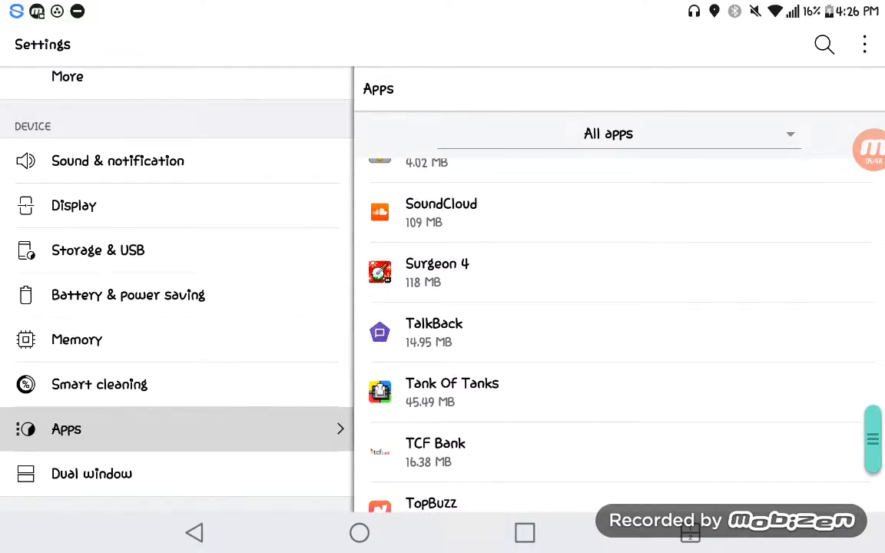
scroll(down, 3)
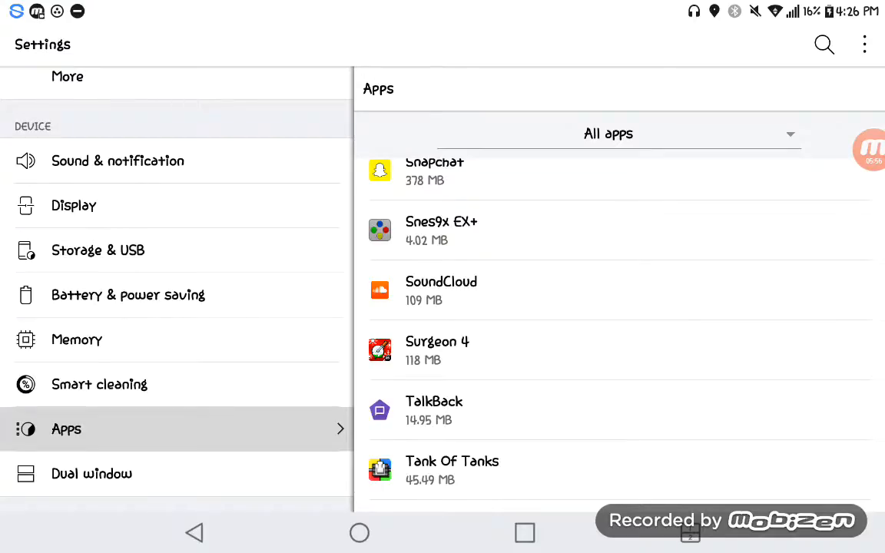
scroll(down, 3)
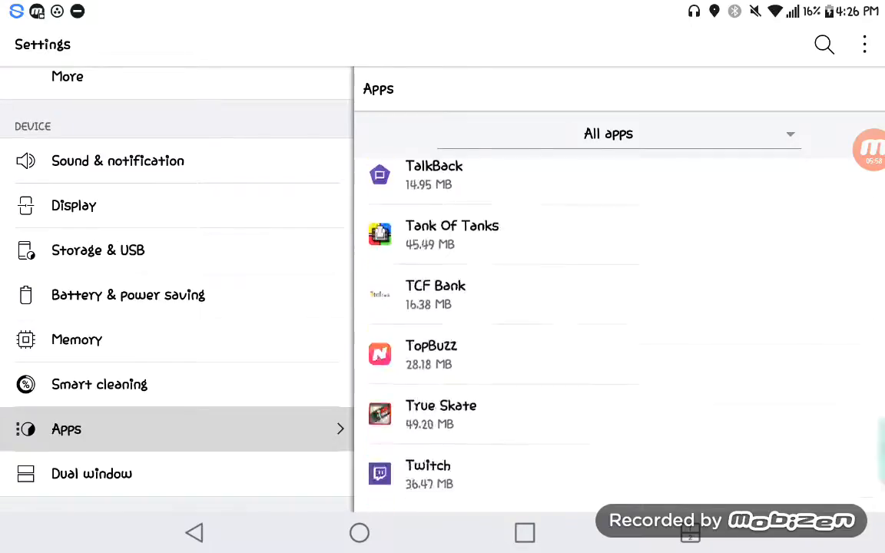
scroll(down, 3)
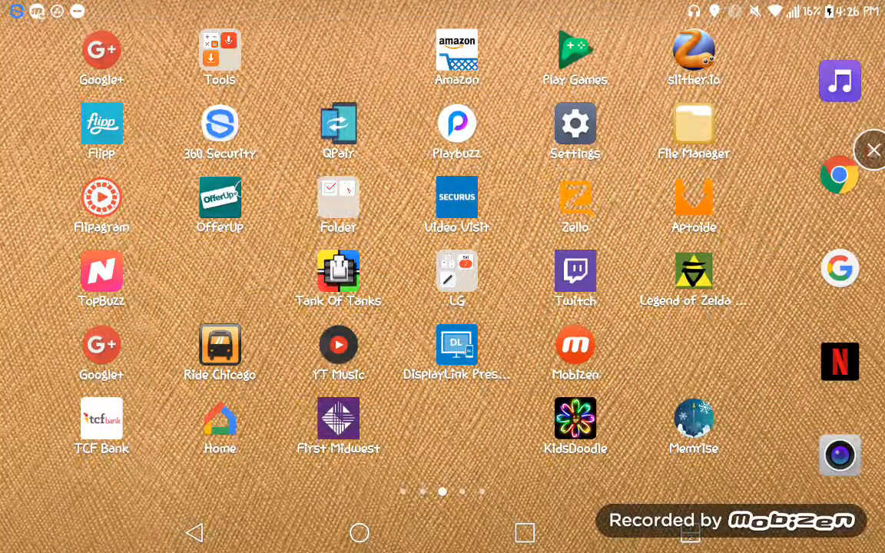
click(838, 80)
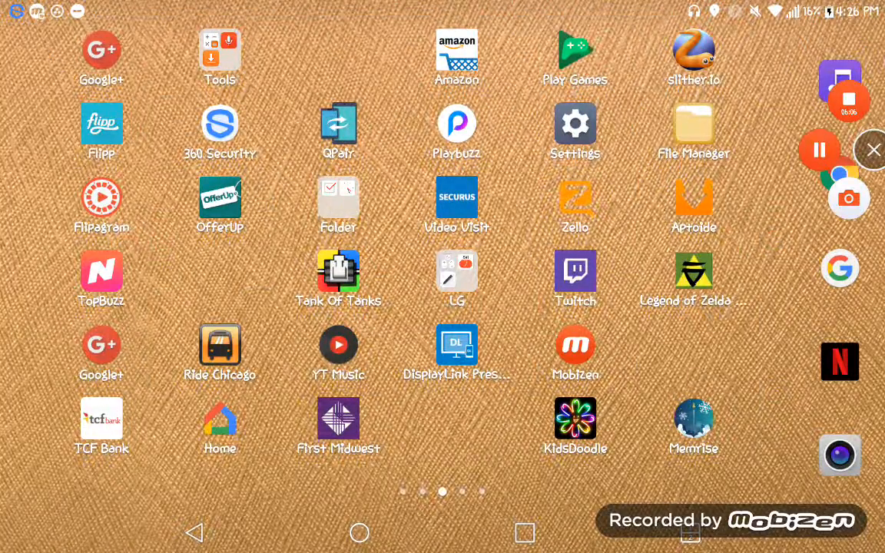